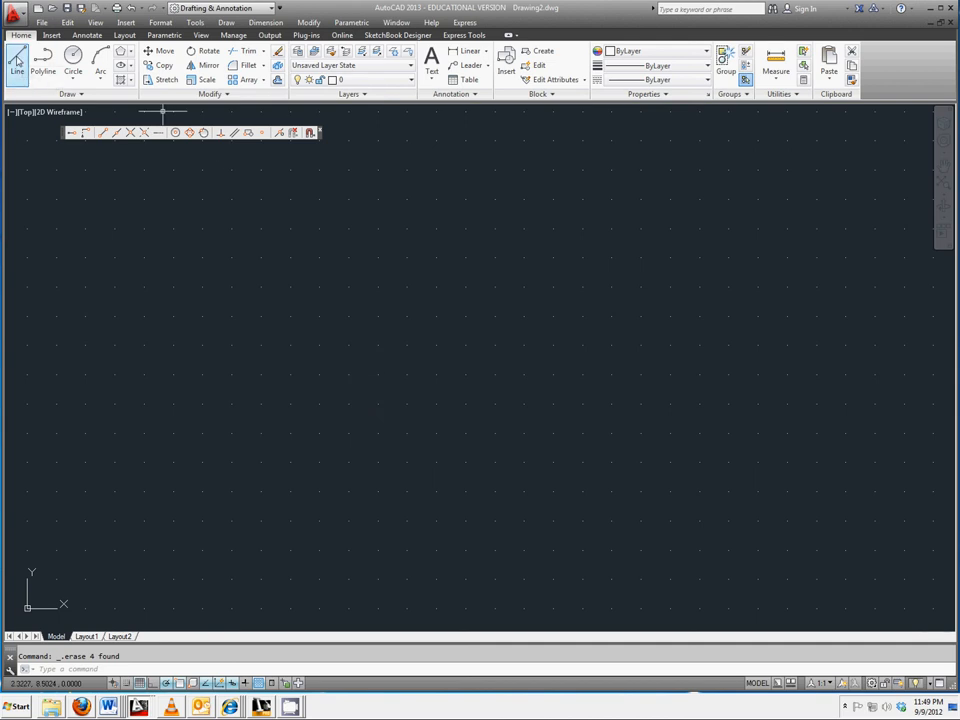
# Draw two connected line segments forming a V-shaped angle right of centre
pyautogui.click(16, 64)
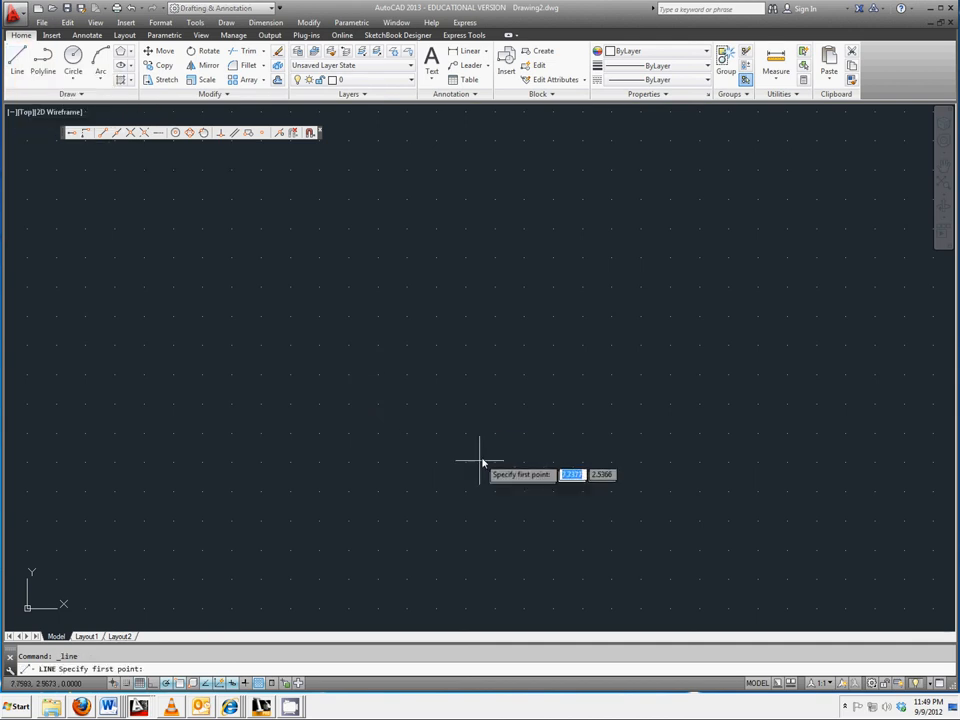
pyautogui.click(480, 462)
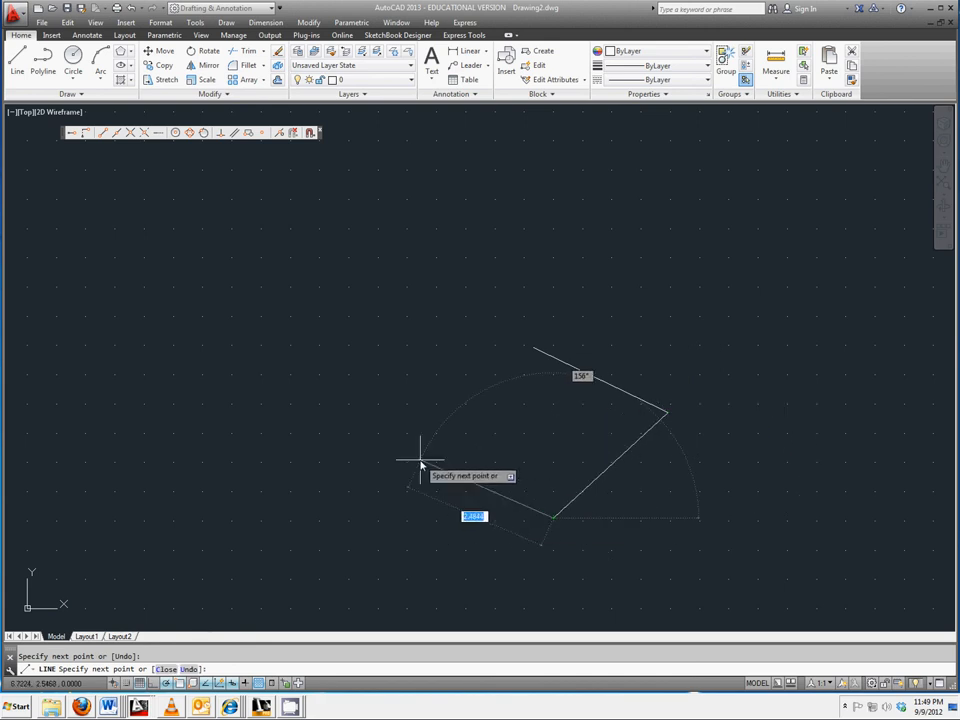
pyautogui.click(420, 460)
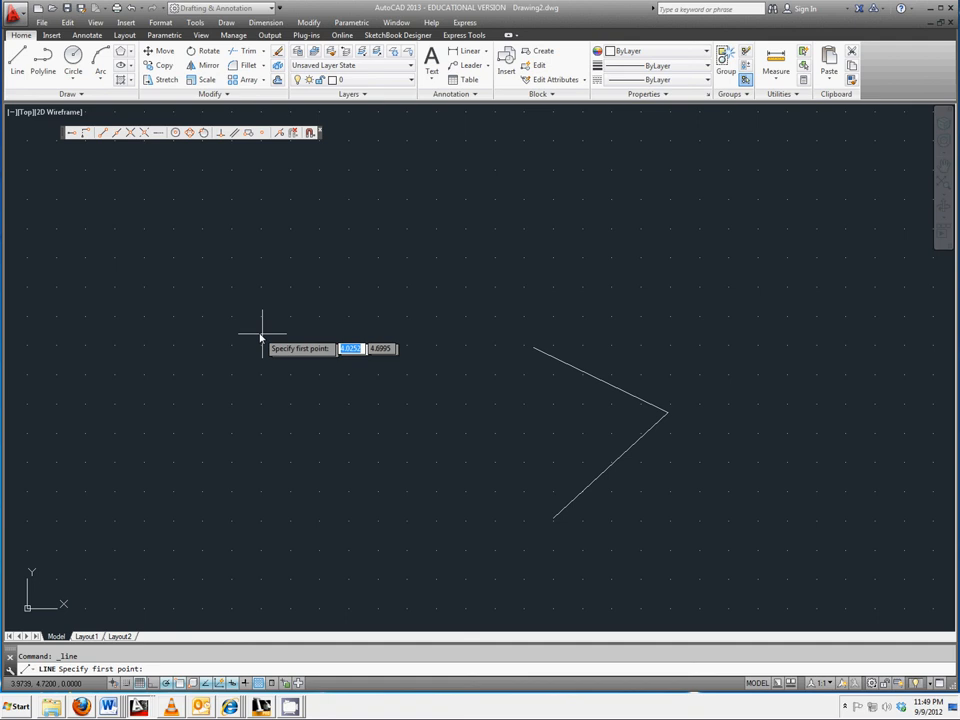
# Draw a single slanted line at the upper left, separate from the angle
pyautogui.click(260, 334)
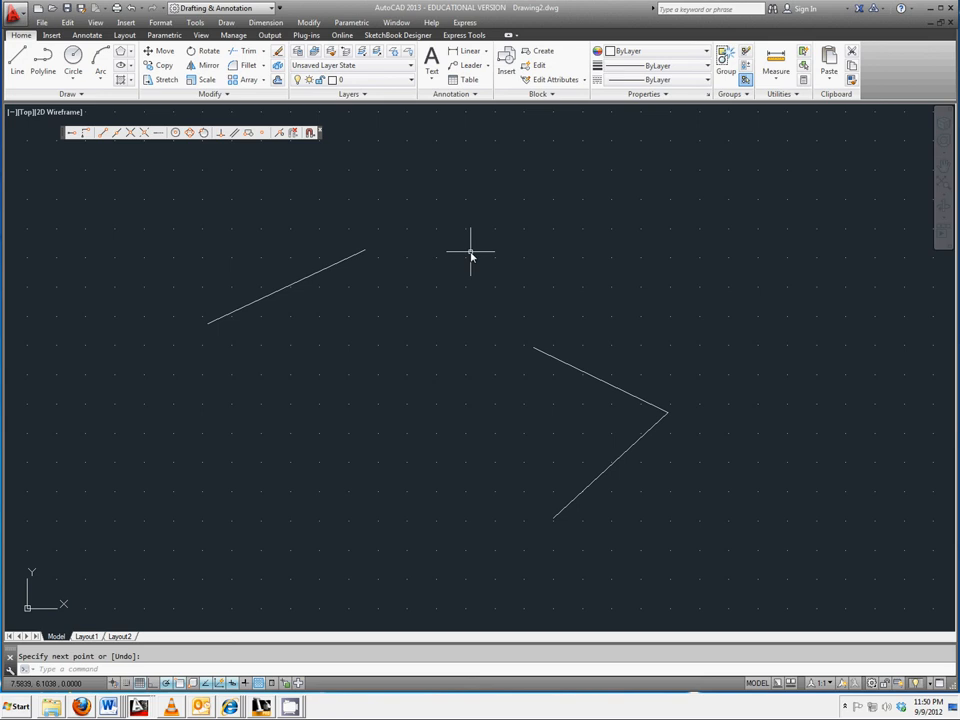
pyautogui.moveTo(310, 324)
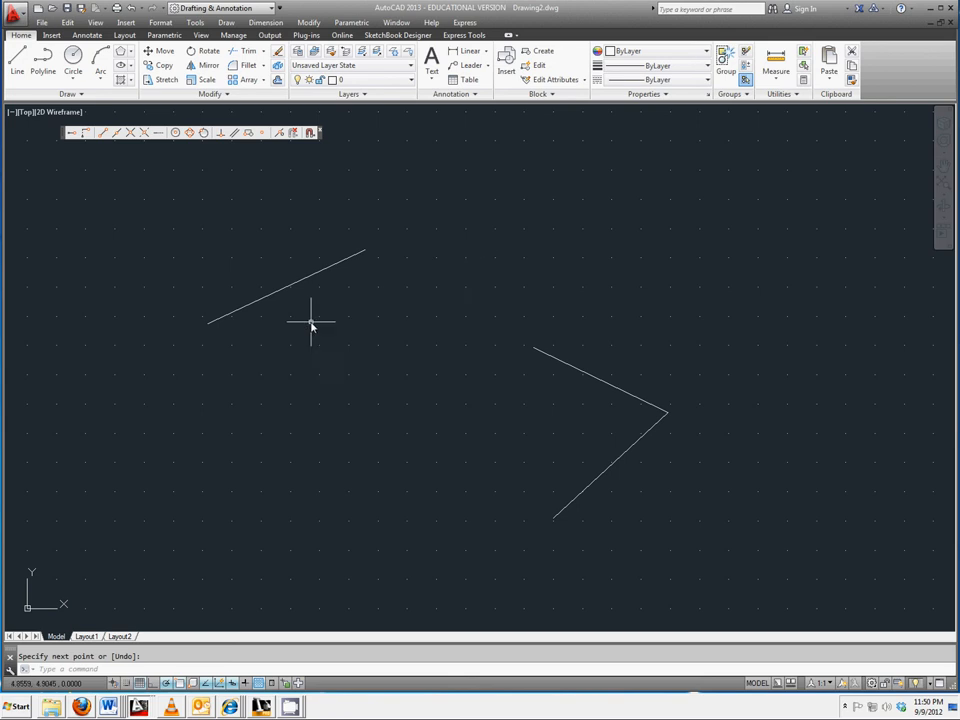
pyautogui.moveTo(420, 244)
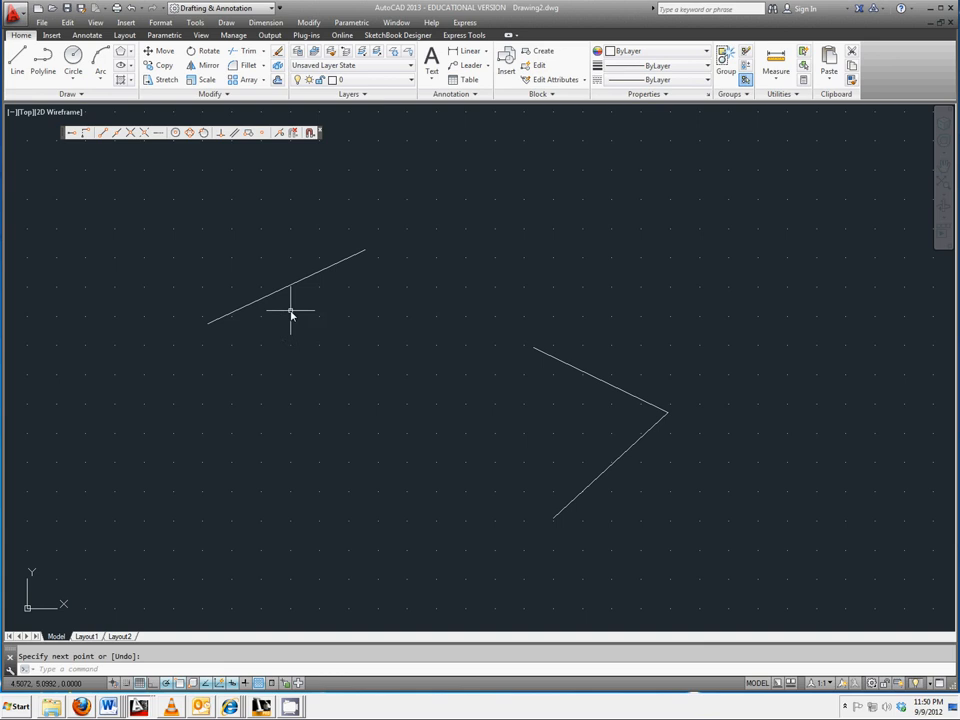
pyautogui.moveTo(292, 310)
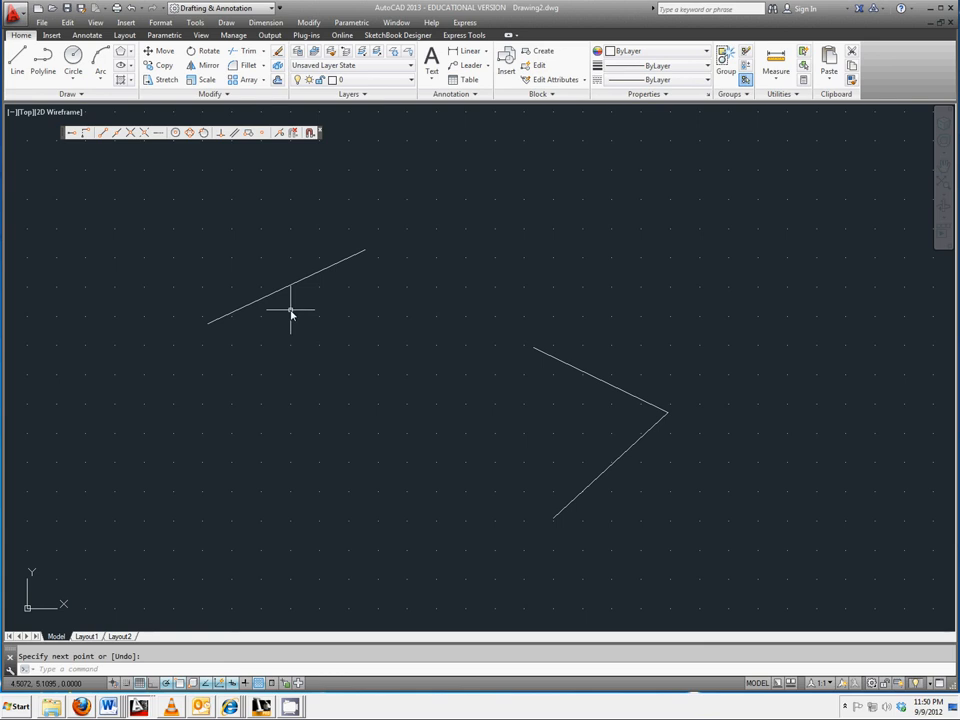
pyautogui.moveTo(216, 348)
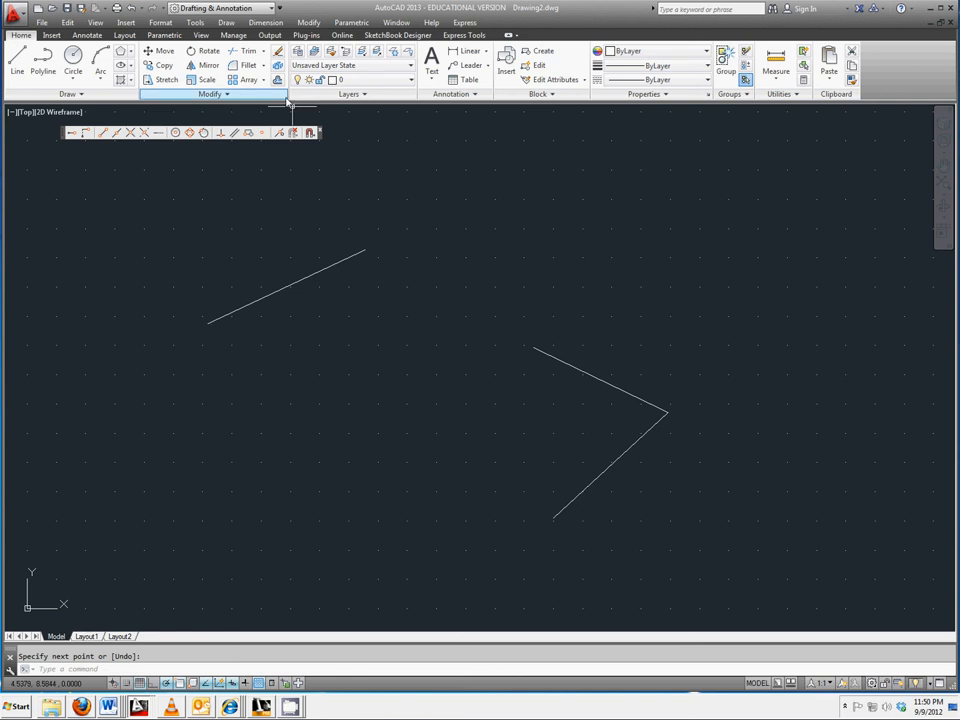
pyautogui.moveTo(162, 64)
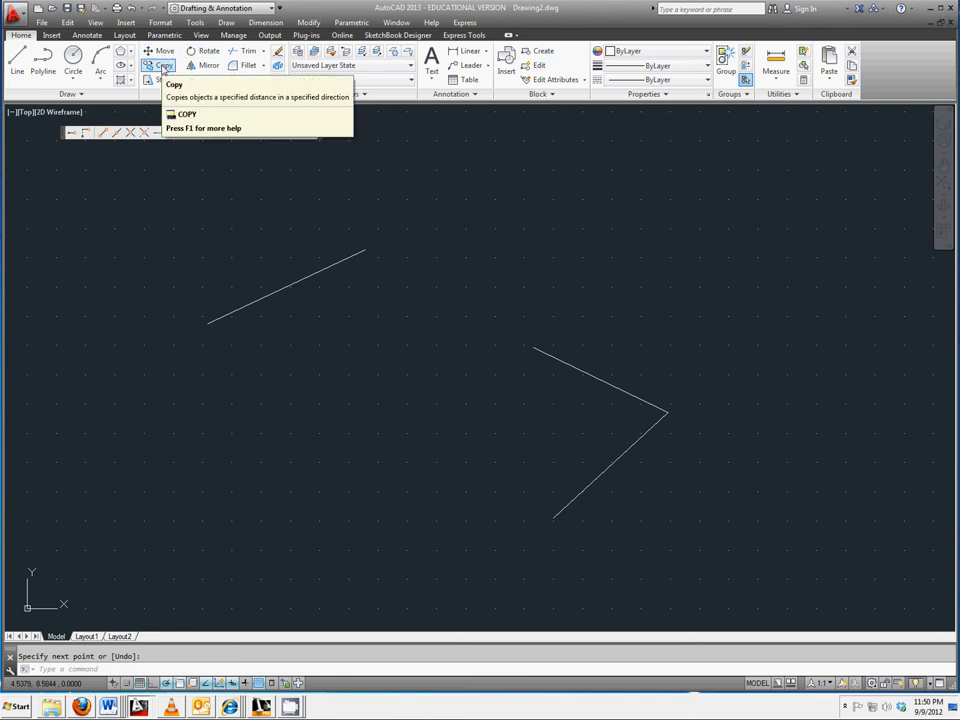
# Copy the slanted line from its left endpoint onto that same endpoint, overlapping the original
pyautogui.click(164, 64)
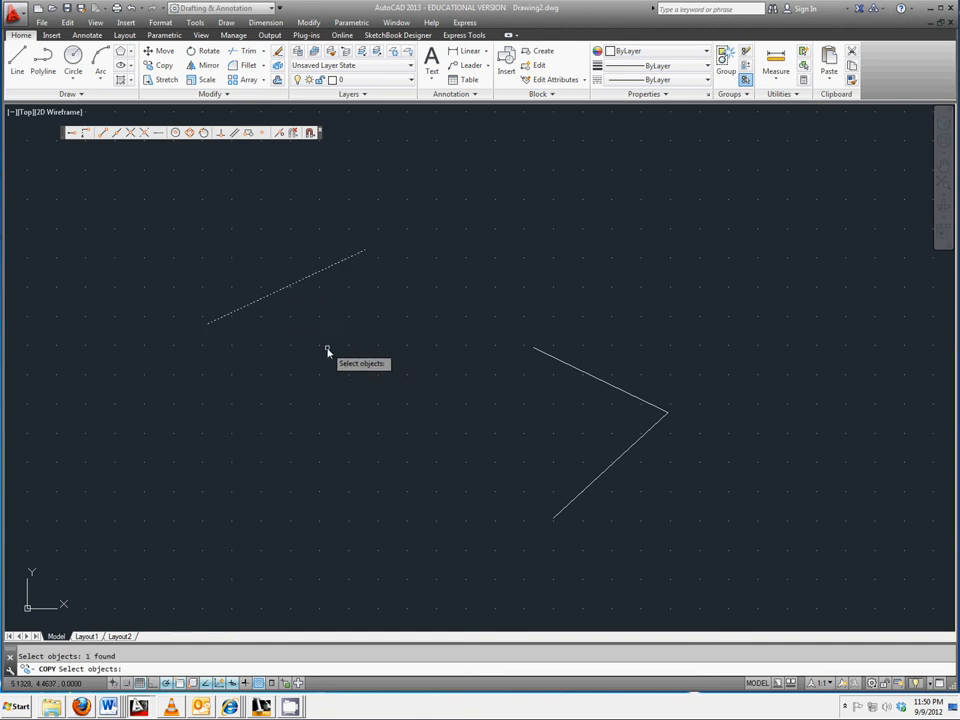
pyautogui.moveTo(332, 340)
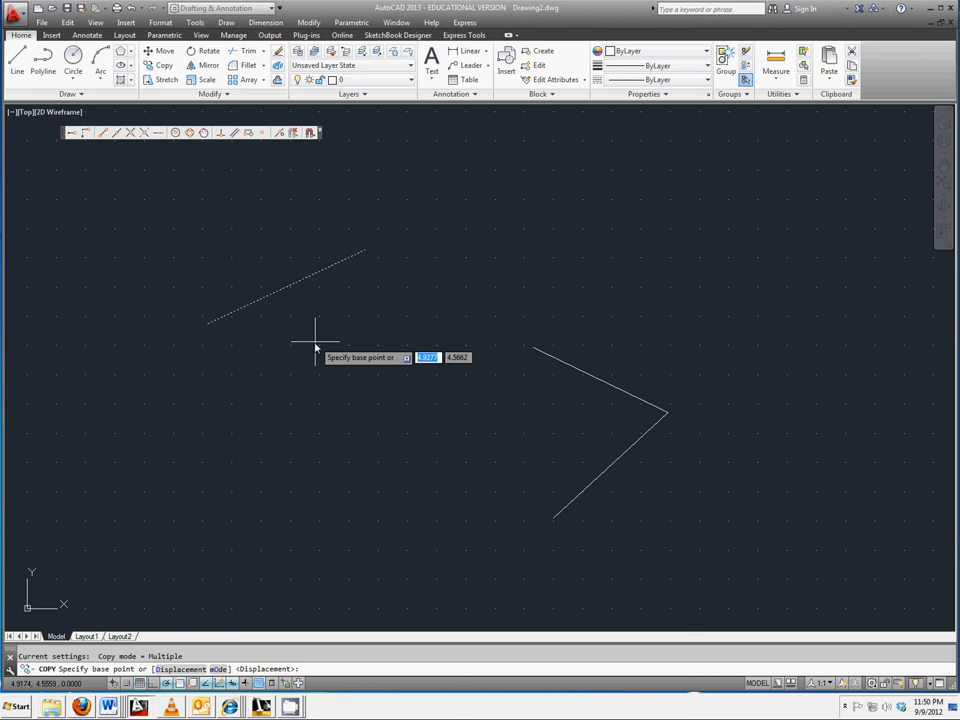
pyautogui.moveTo(304, 356)
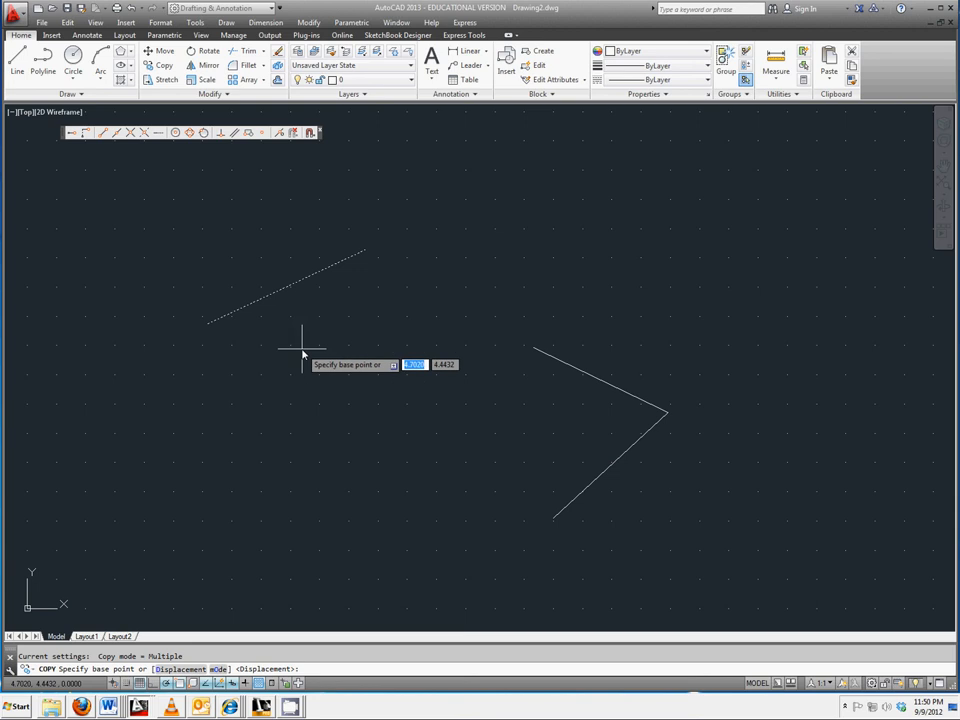
pyautogui.moveTo(264, 418)
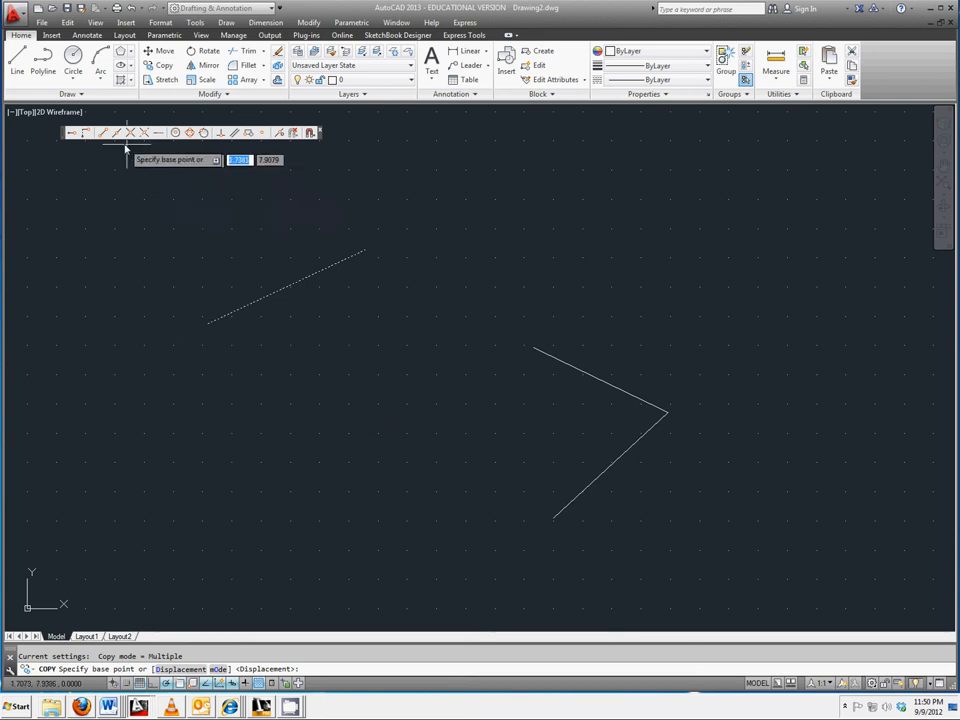
pyautogui.moveTo(104, 132)
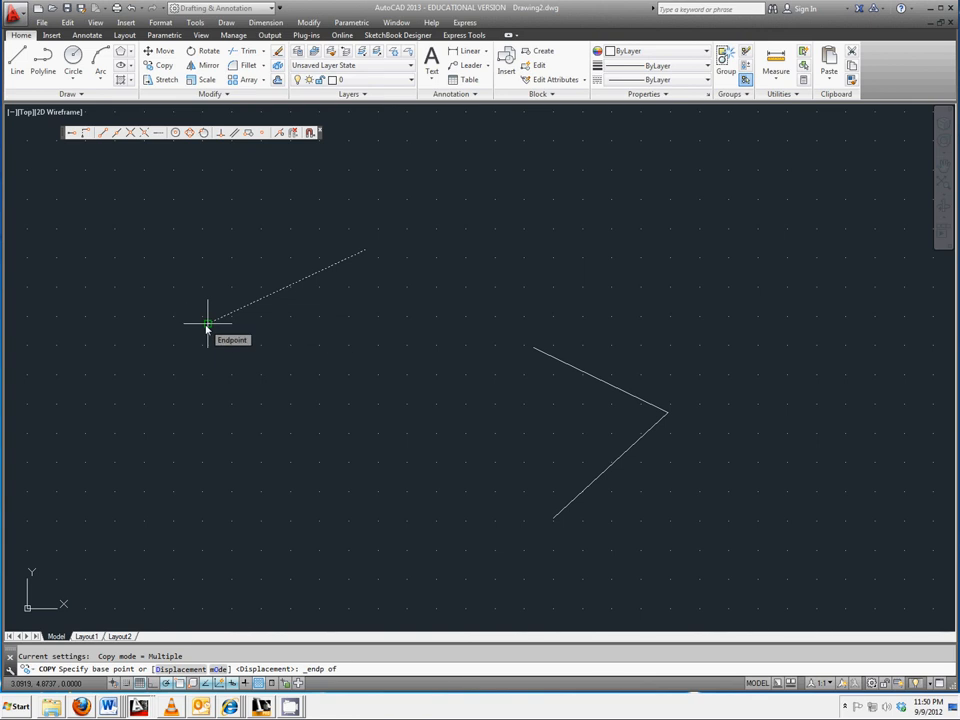
pyautogui.click(204, 324)
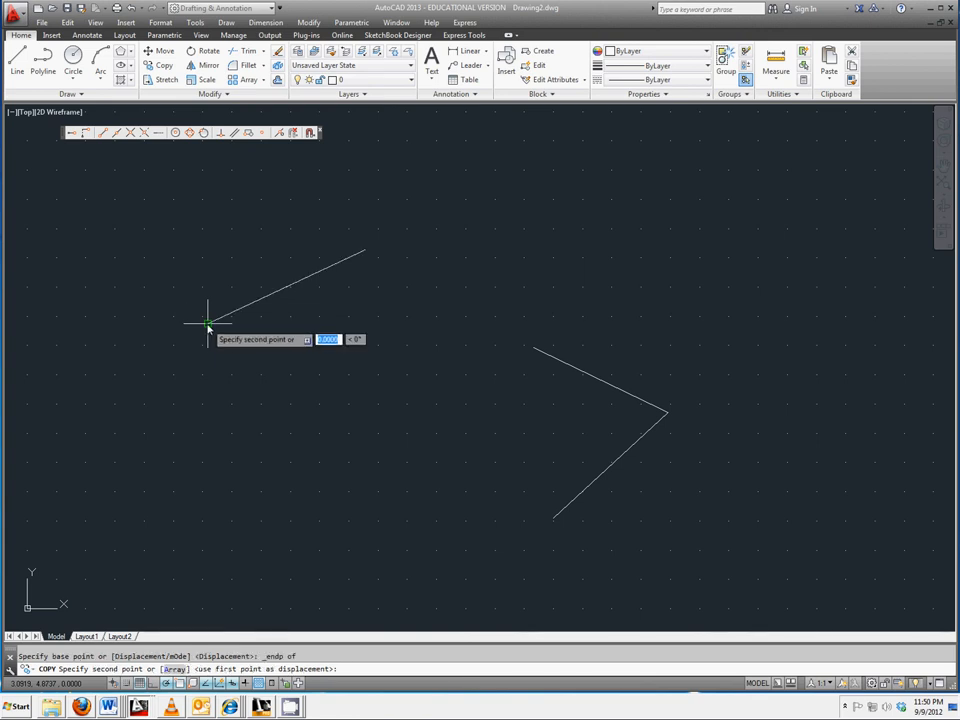
pyautogui.moveTo(312, 422)
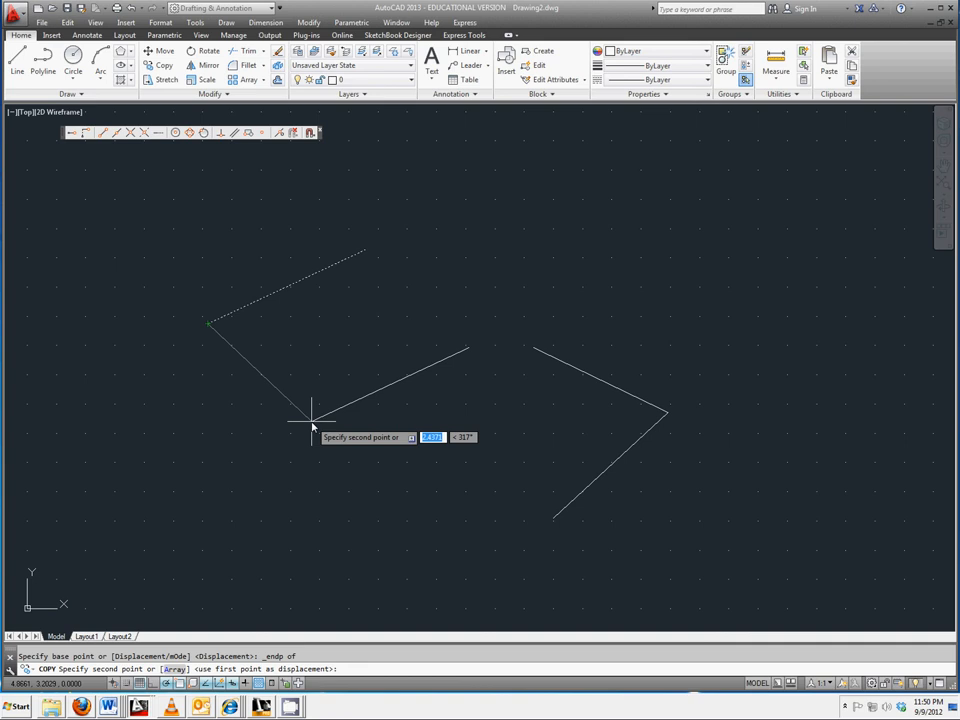
pyautogui.moveTo(190, 228)
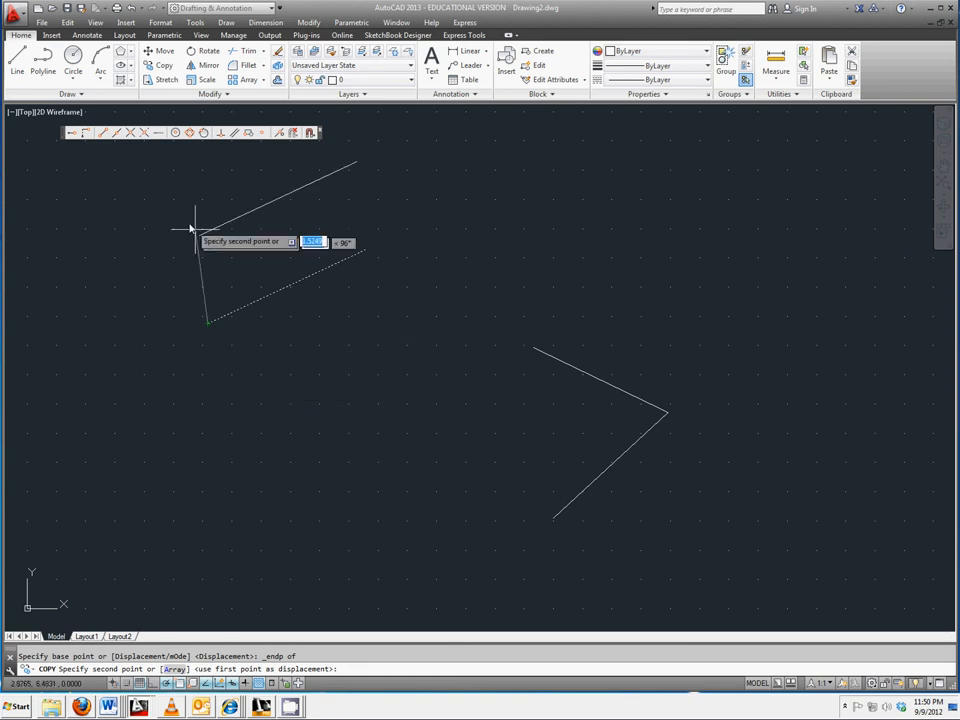
pyautogui.moveTo(100, 140)
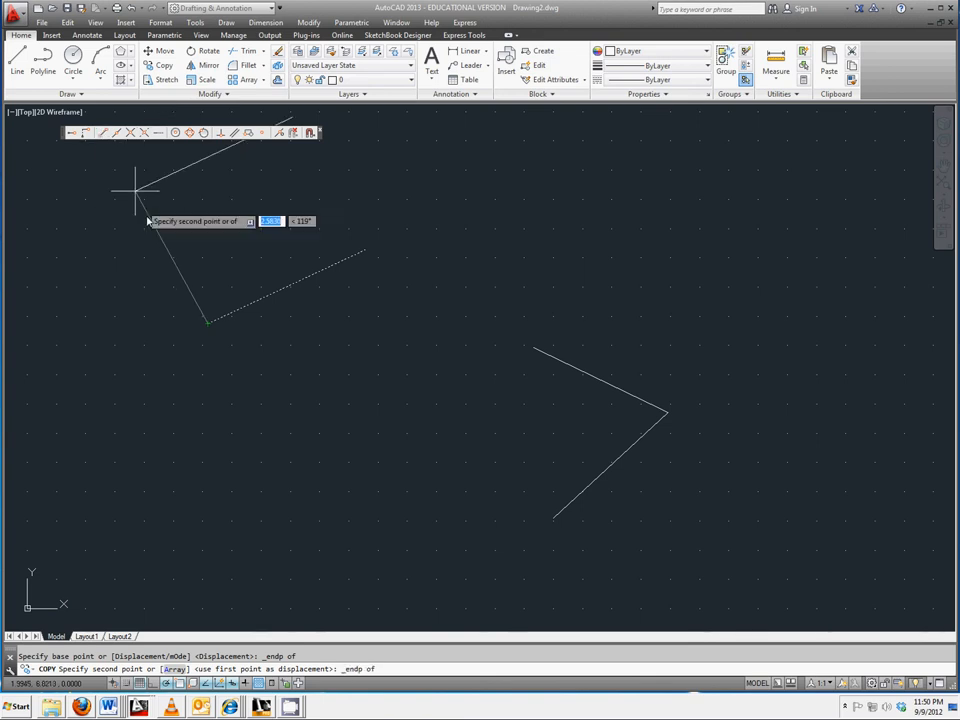
pyautogui.moveTo(204, 328)
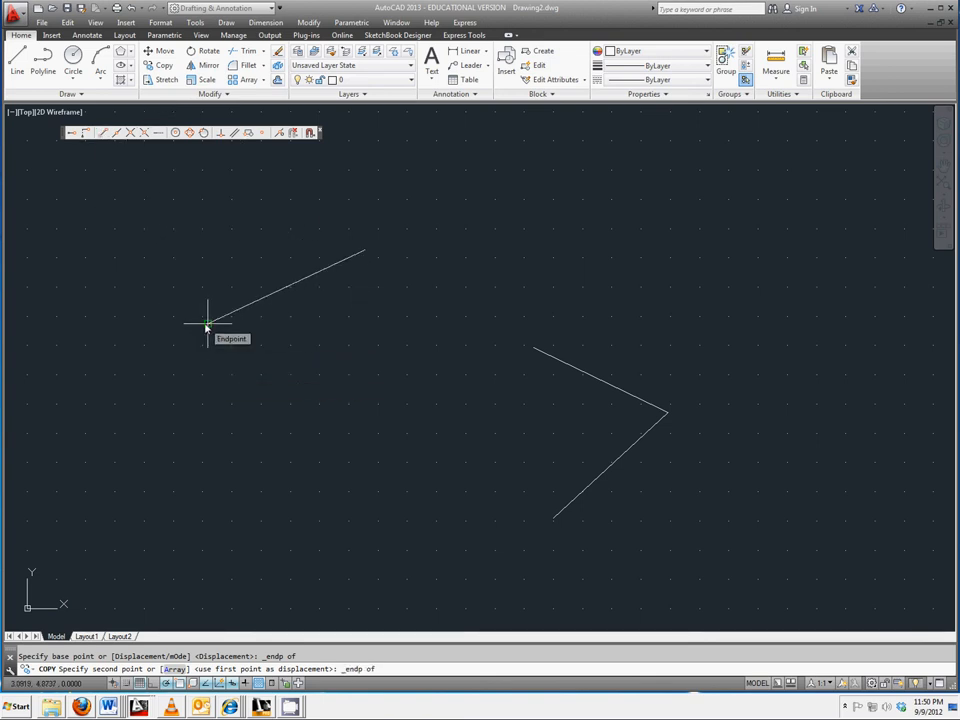
pyautogui.click(204, 328)
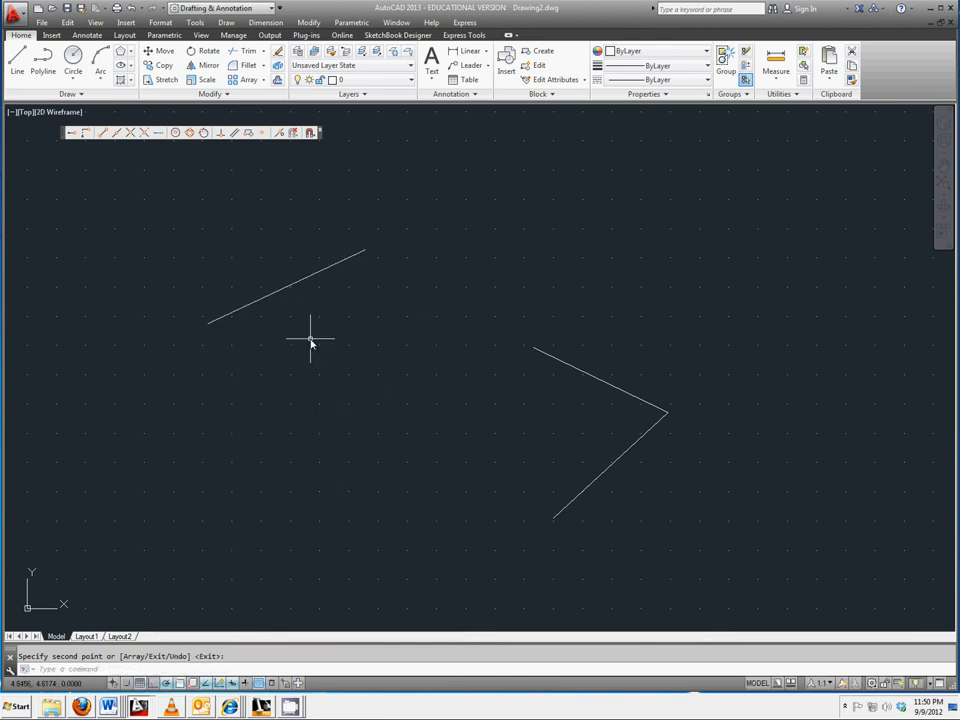
pyautogui.moveTo(220, 330)
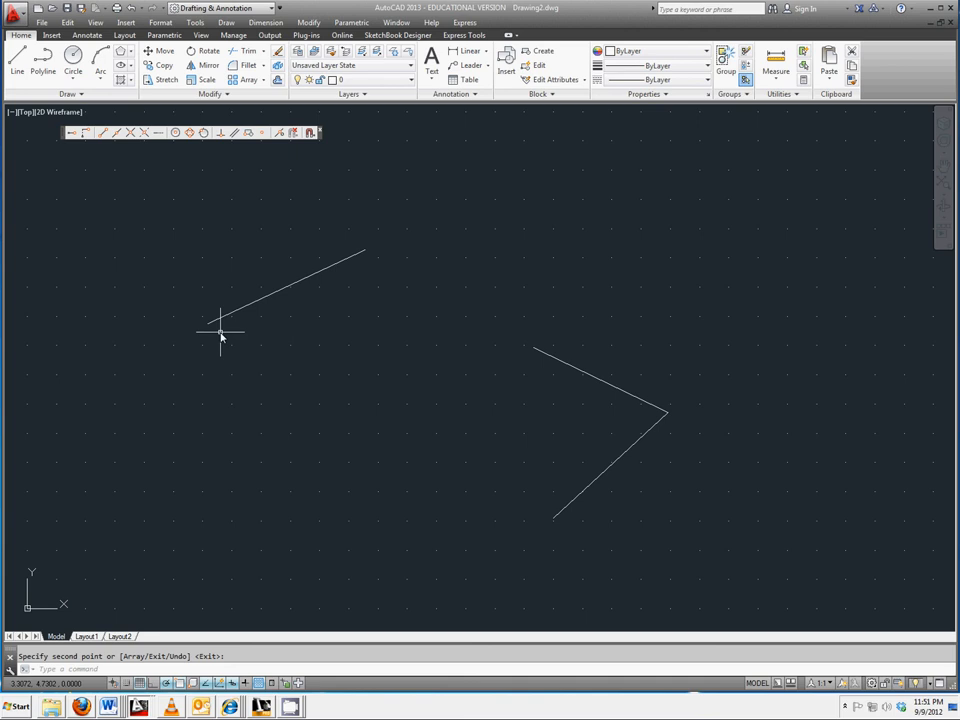
pyautogui.moveTo(216, 328)
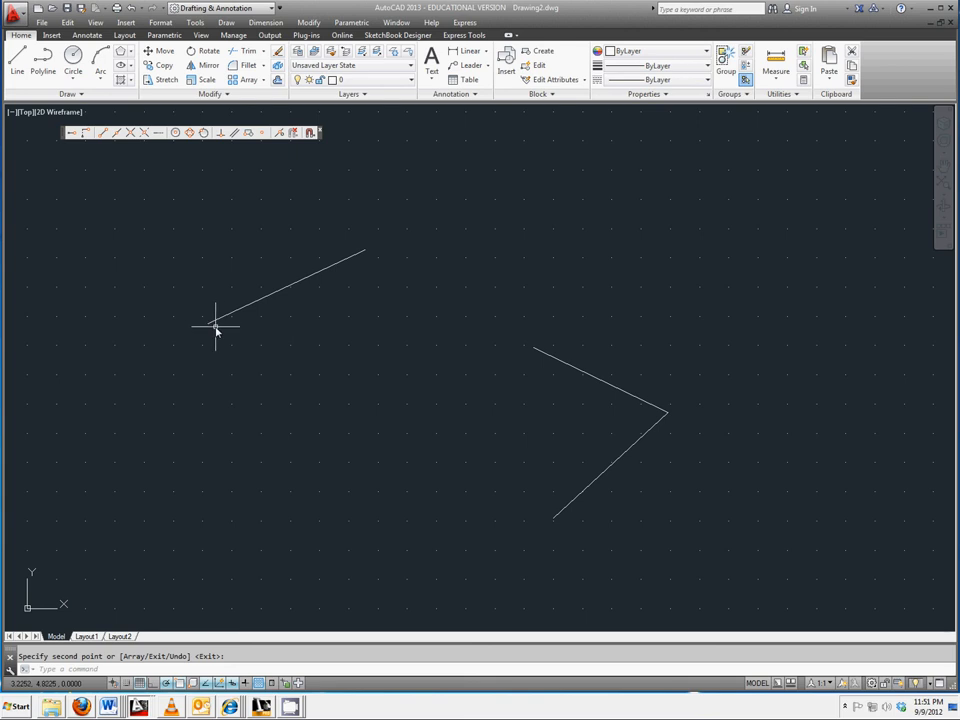
pyautogui.moveTo(218, 320)
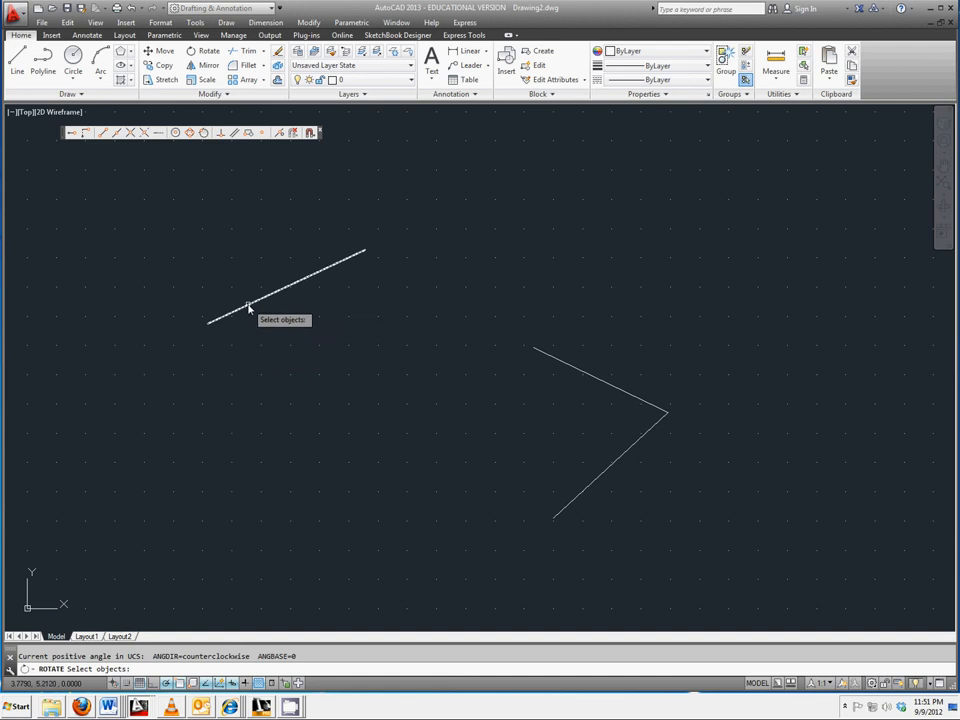
# Rotate the copied line about its left endpoint, leaving the angle unset
pyautogui.click(248, 308)
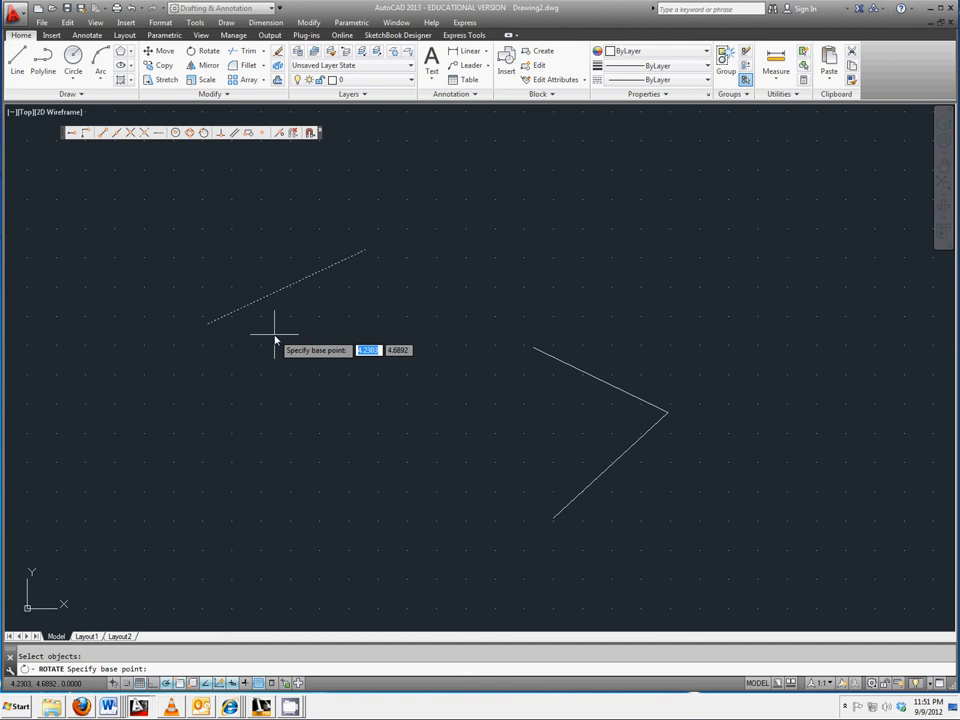
pyautogui.moveTo(110, 150)
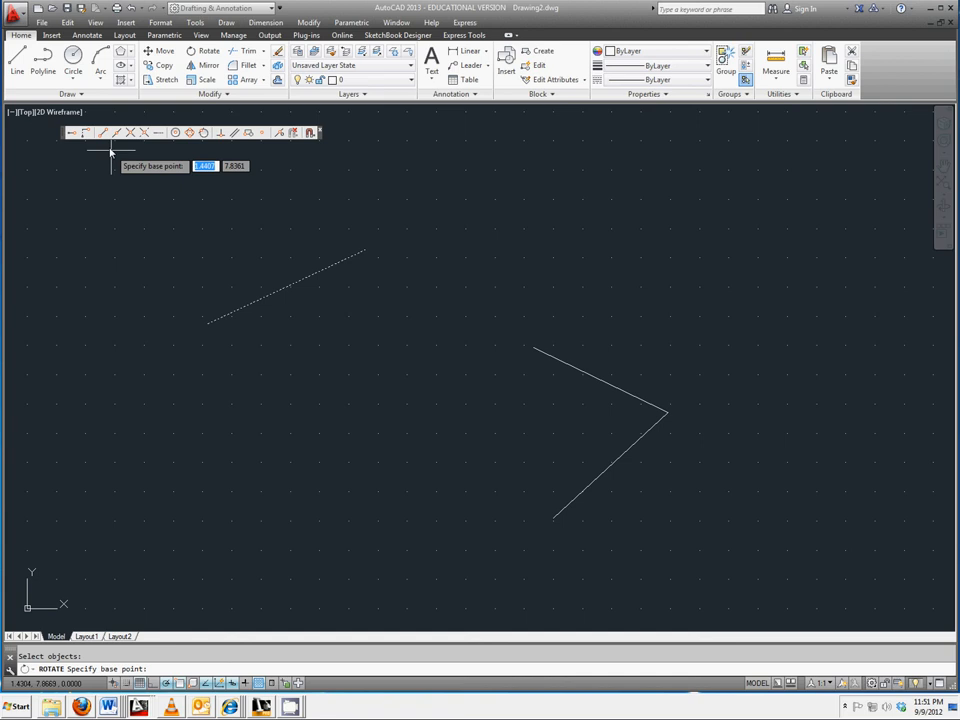
pyautogui.moveTo(104, 132)
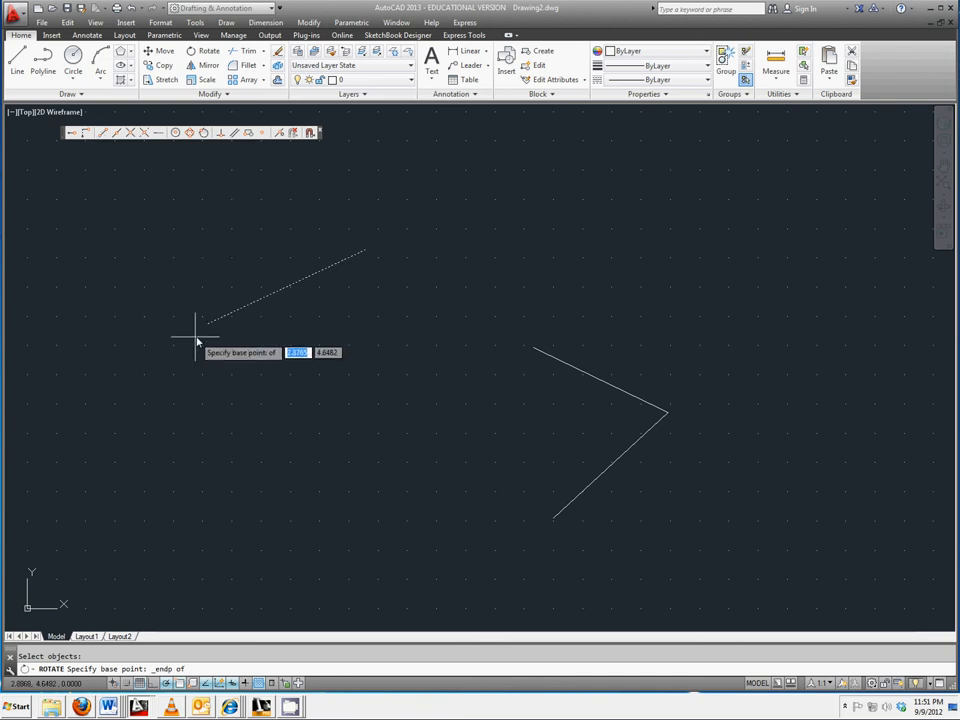
pyautogui.click(216, 328)
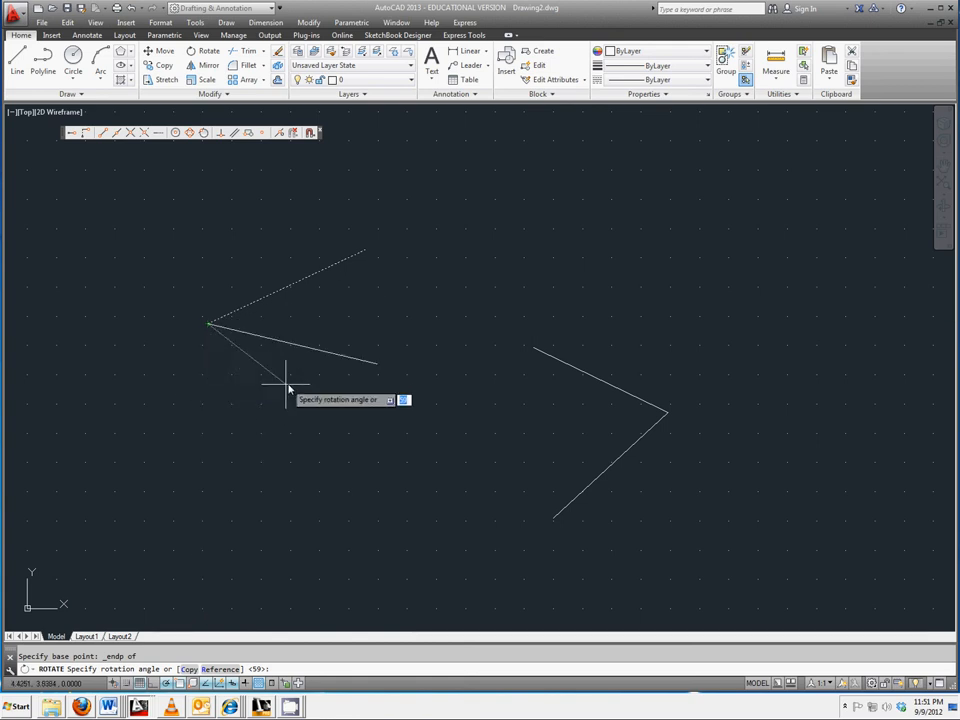
pyautogui.moveTo(408, 436)
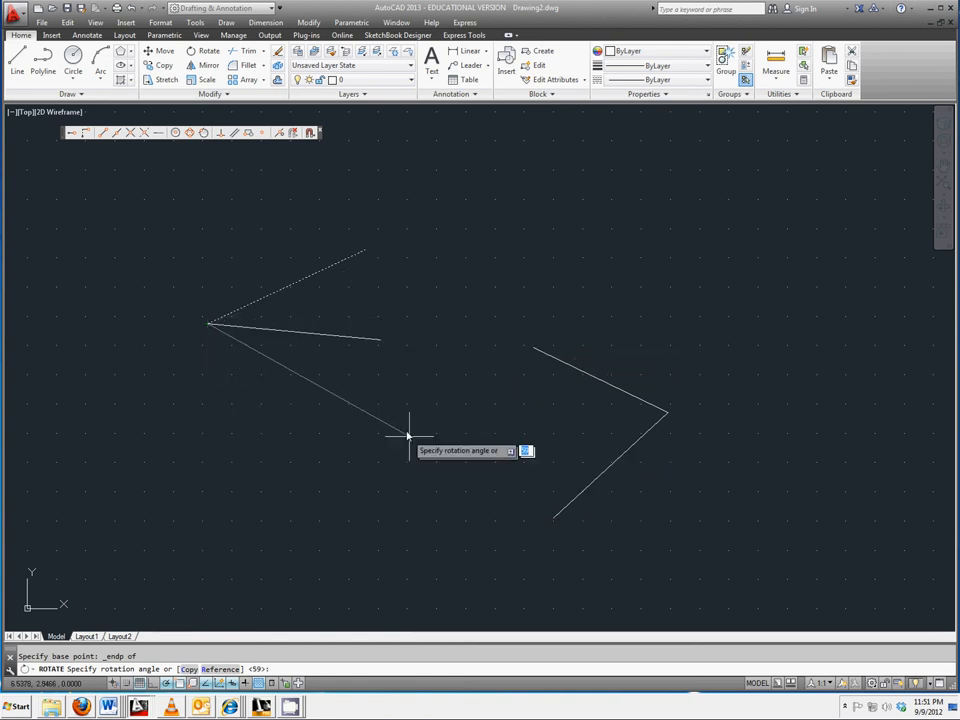
pyautogui.moveTo(330, 404)
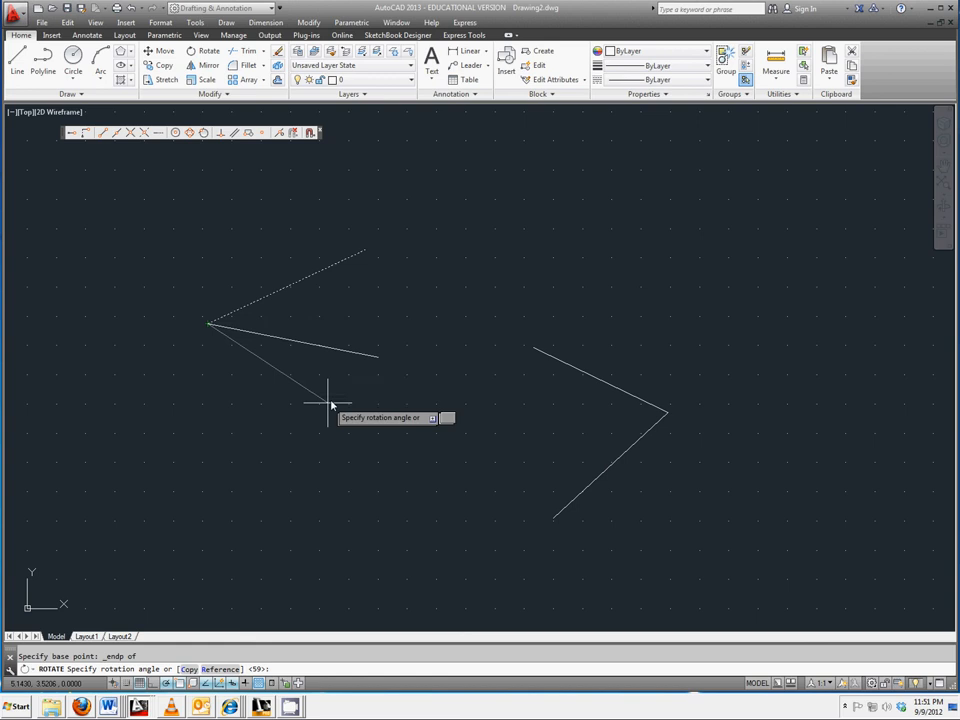
pyautogui.moveTo(368, 384)
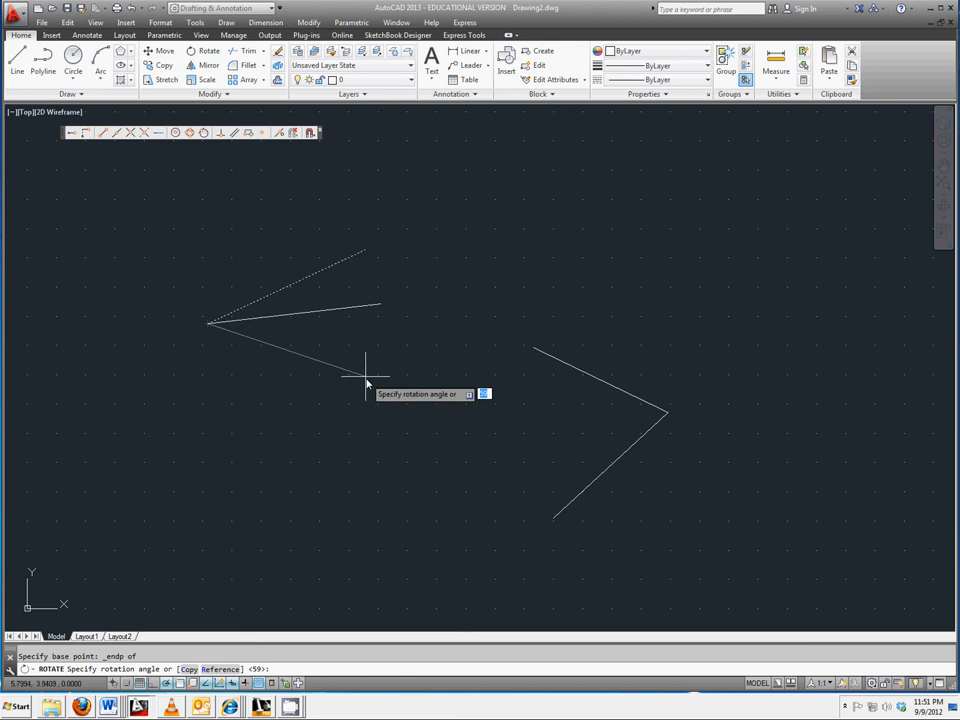
pyautogui.moveTo(368, 392)
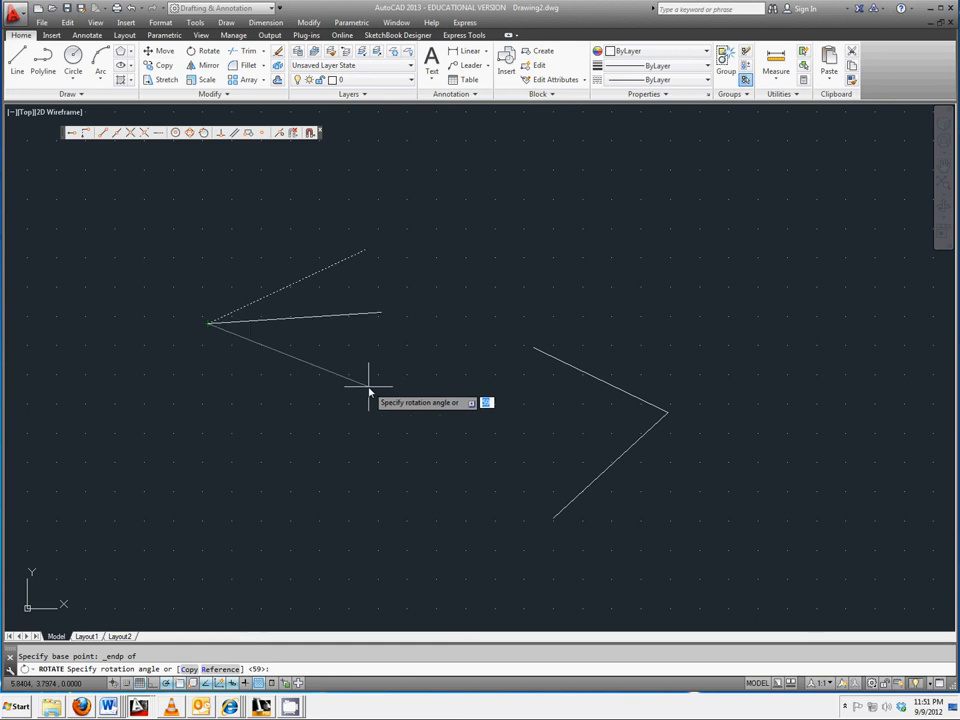
# Bring up the shortcut menu at the rotation-angle prompt
pyautogui.rightClick(370, 390)
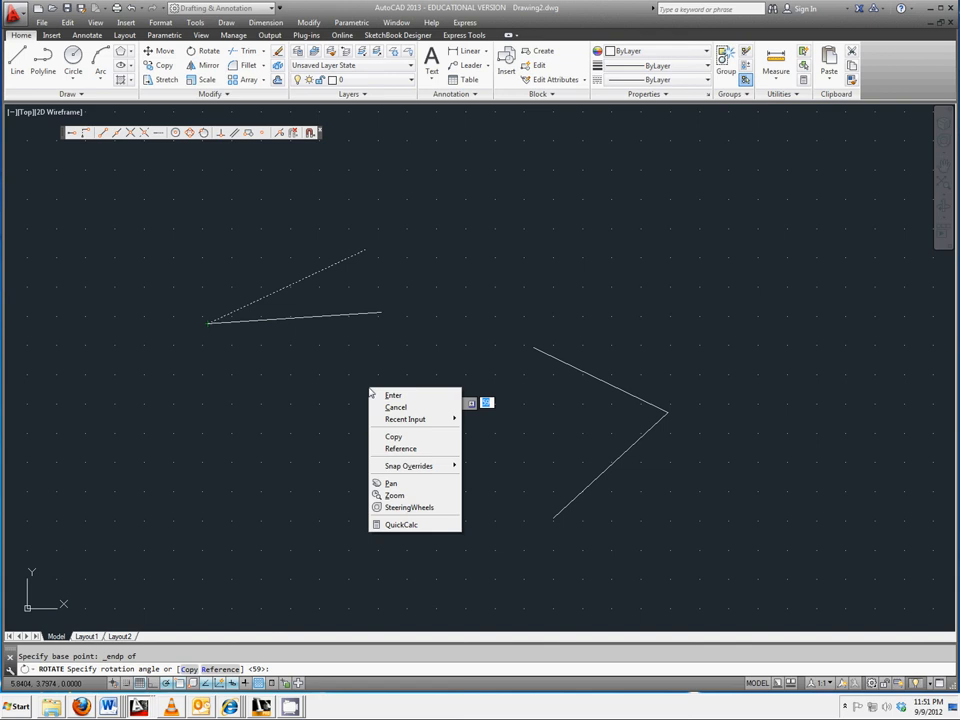
pyautogui.moveTo(400, 524)
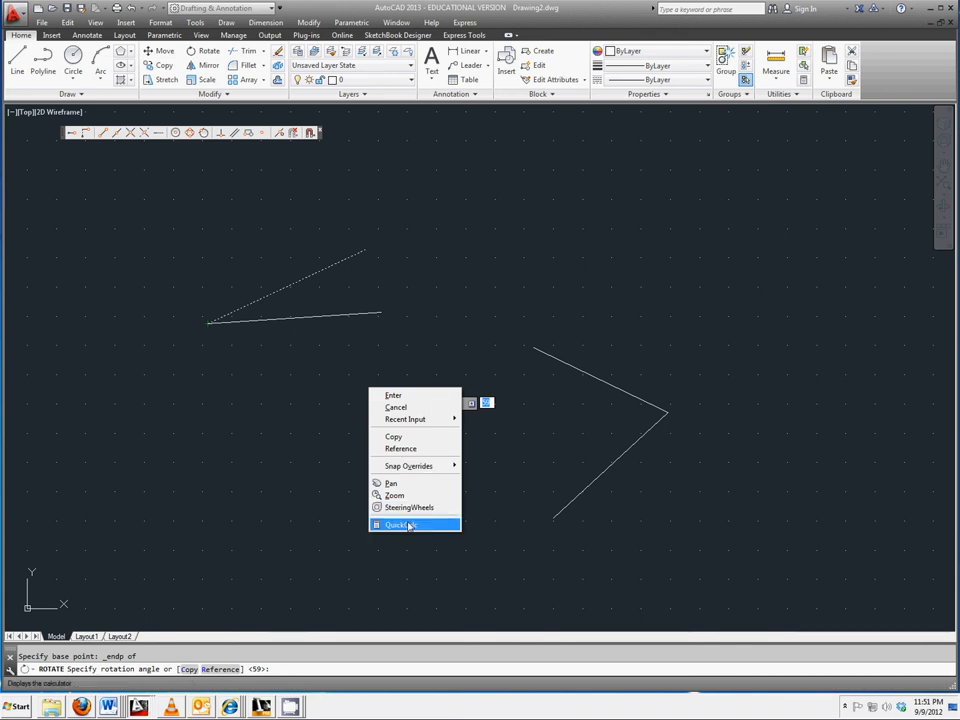
# Launch QuickCalc from the shortcut menu during the active Rotate command
pyautogui.click(400, 524)
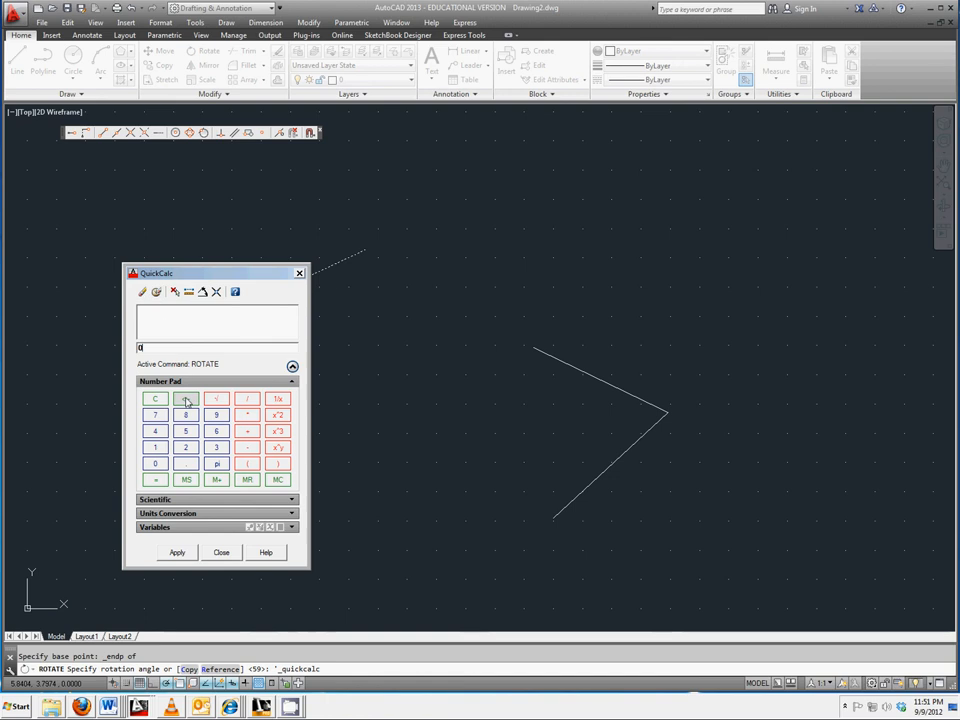
# Activate QuickCalc's expression box to compute 222.645606 minus 154.270878
pyautogui.click(184, 398)
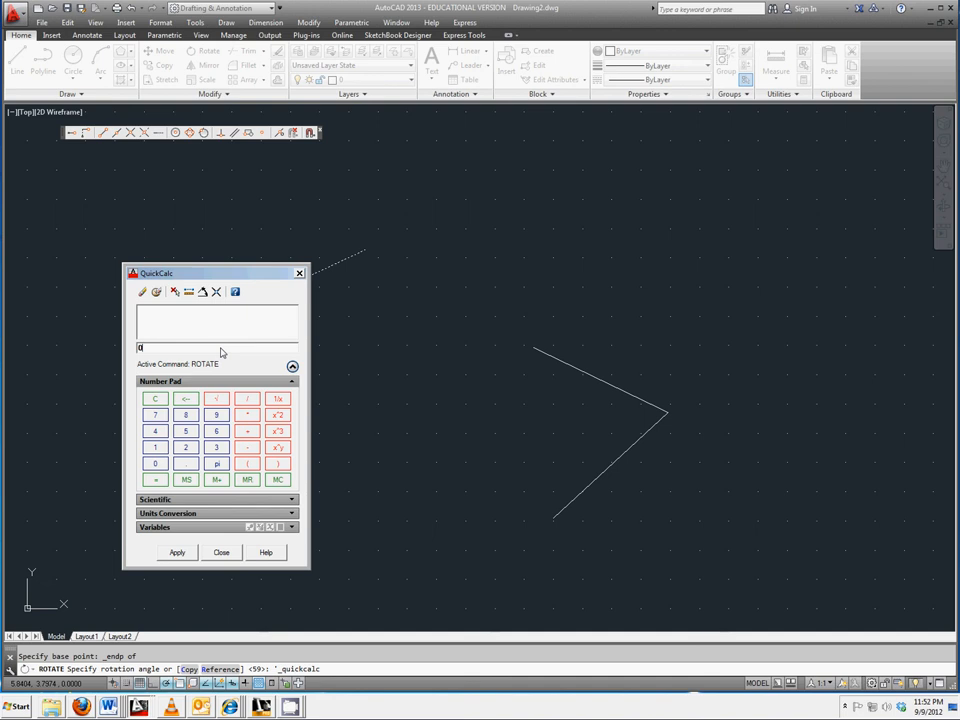
pyautogui.moveTo(204, 292)
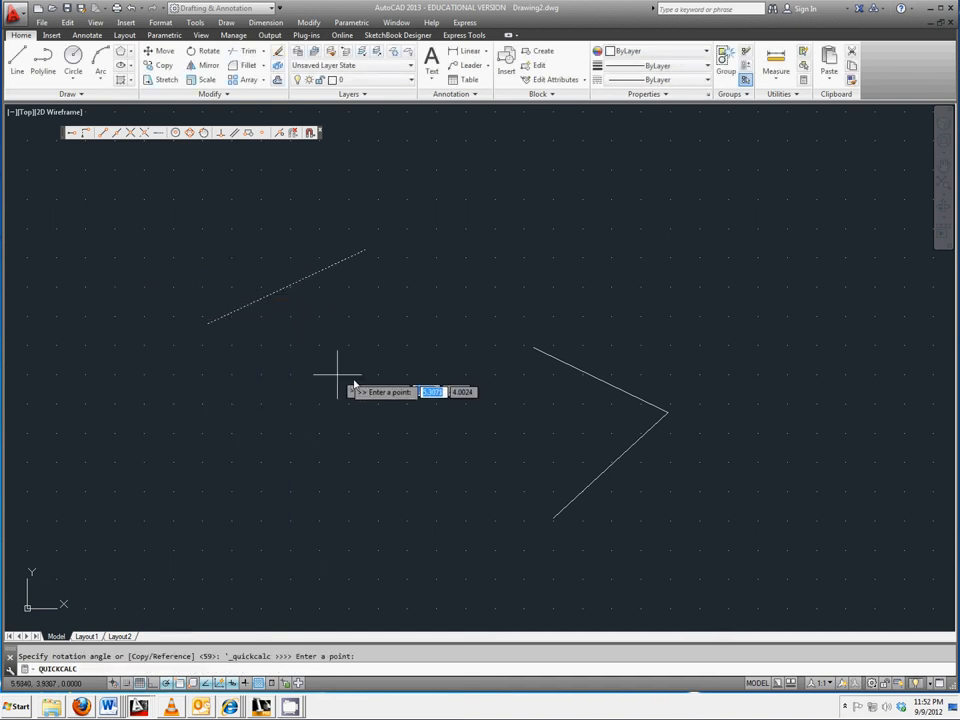
pyautogui.moveTo(550, 510)
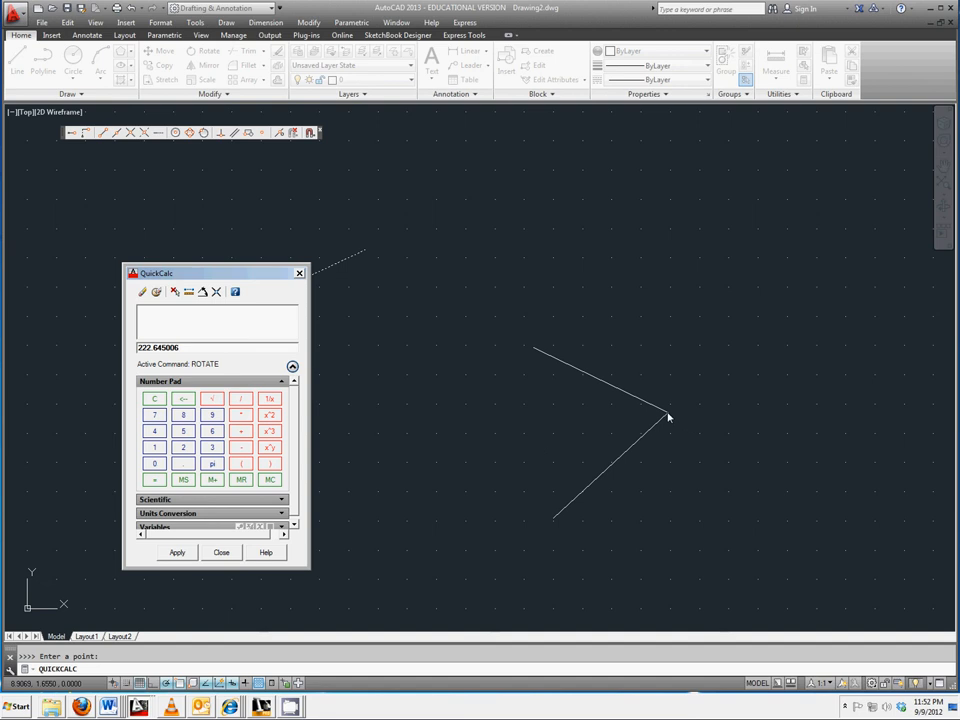
pyautogui.moveTo(532, 356)
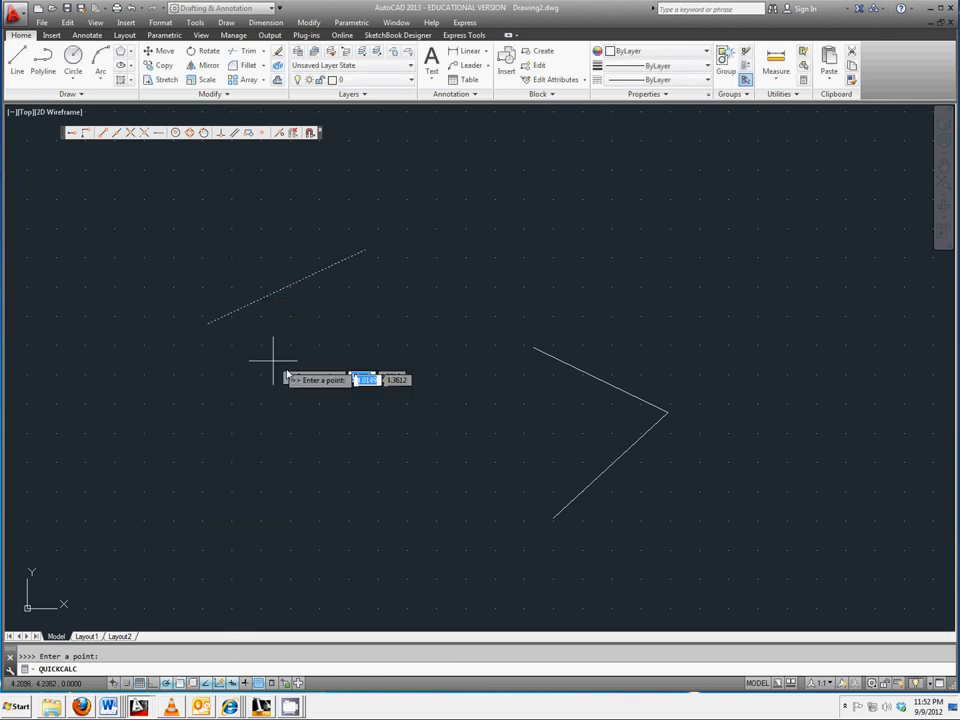
pyautogui.moveTo(668, 414)
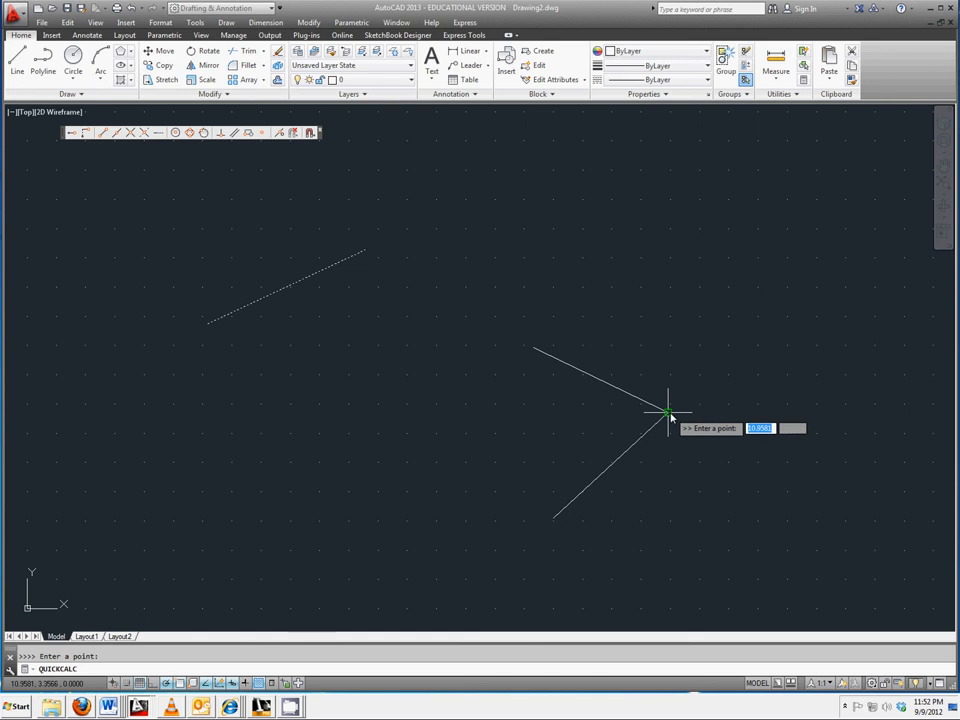
pyautogui.moveTo(538, 348)
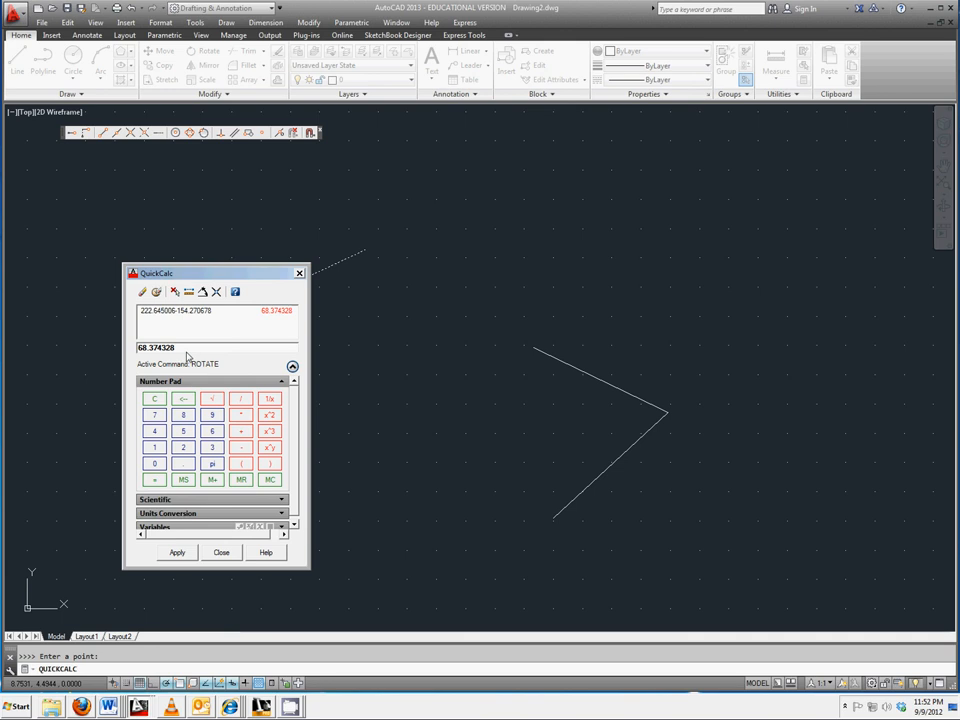
pyautogui.moveTo(534, 432)
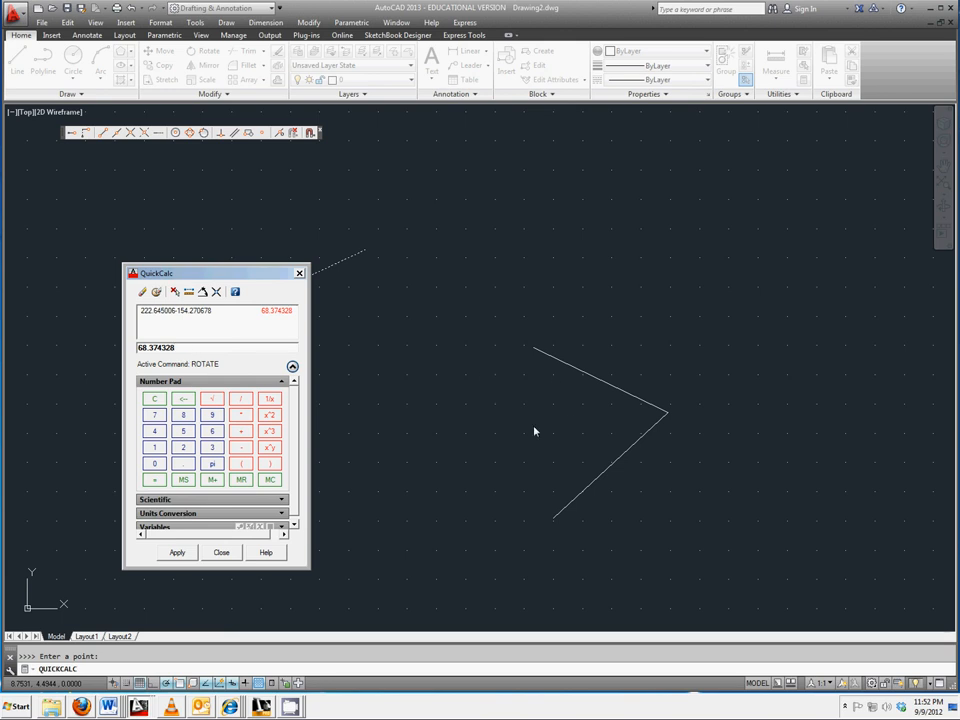
pyautogui.moveTo(530, 420)
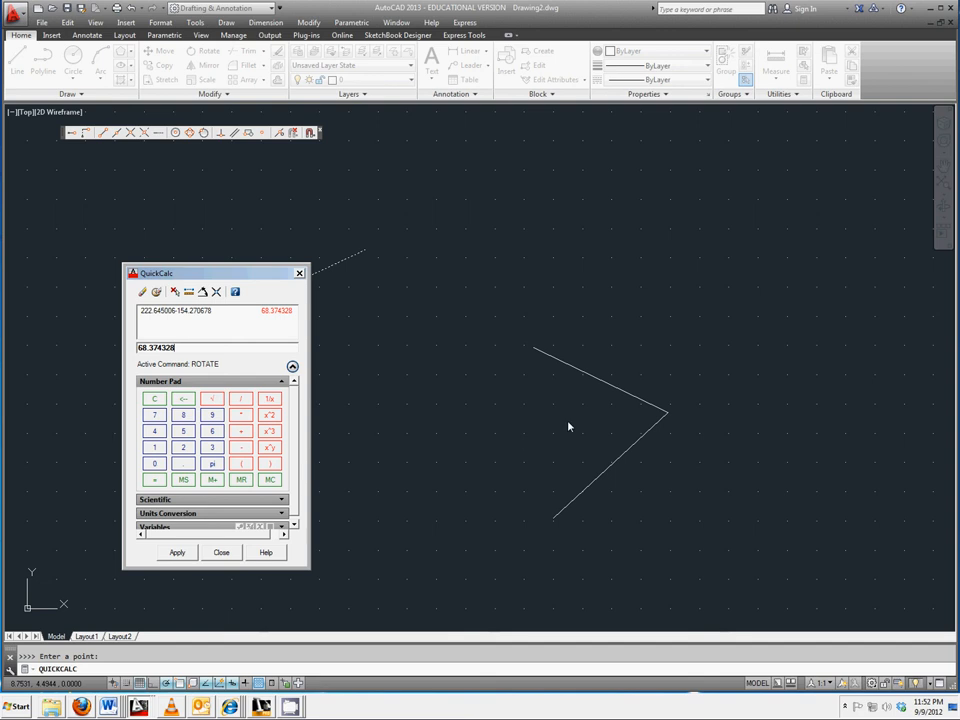
pyautogui.moveTo(556, 434)
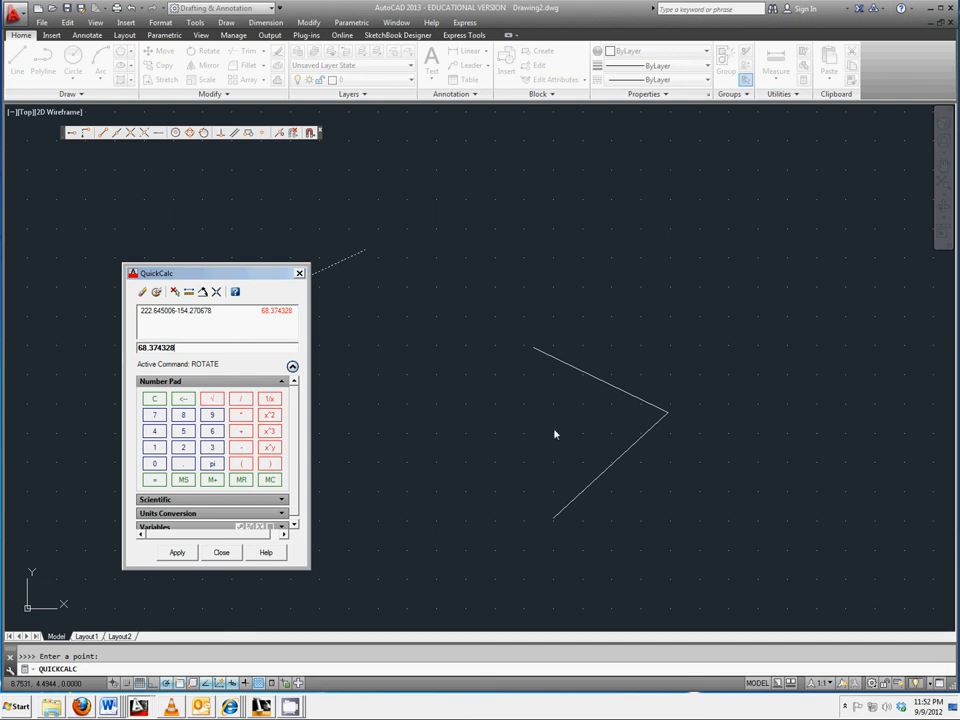
pyautogui.moveTo(340, 204)
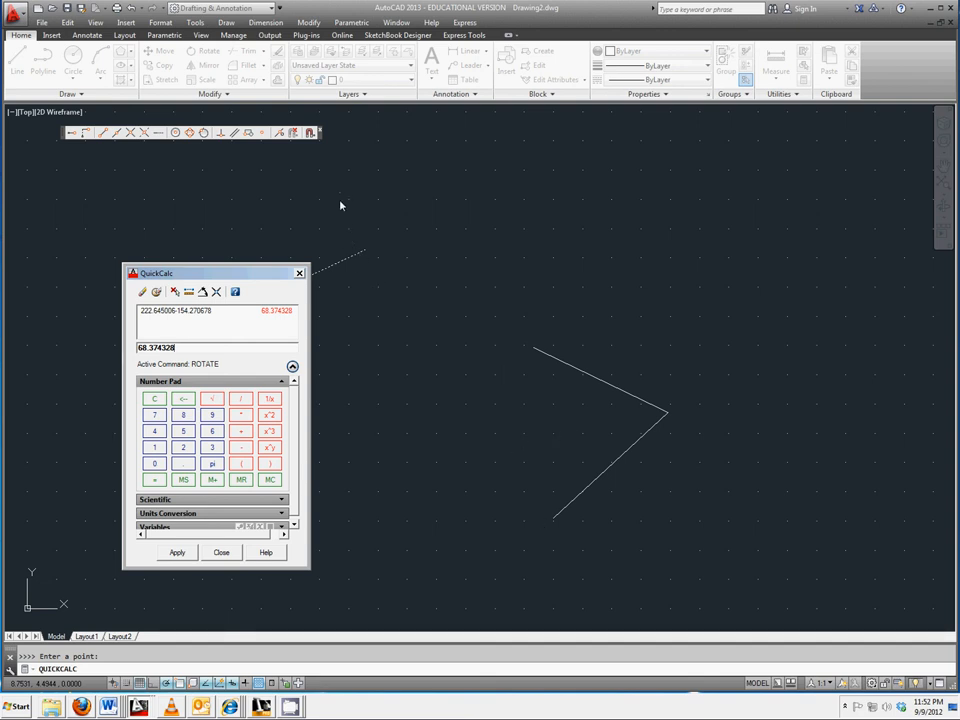
pyautogui.moveTo(382, 236)
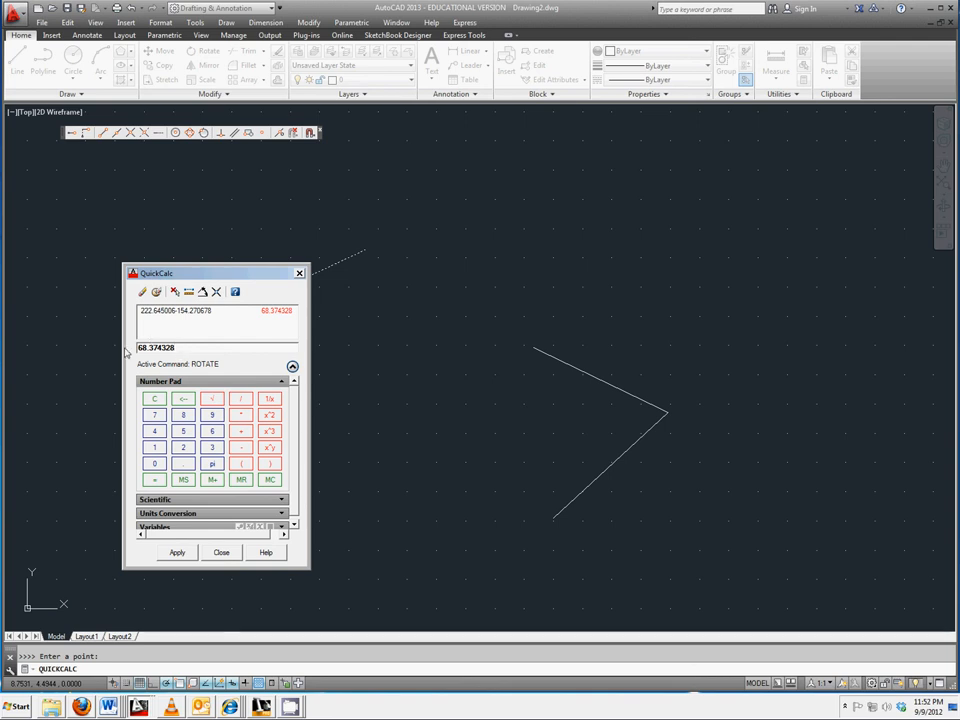
pyautogui.moveTo(242, 384)
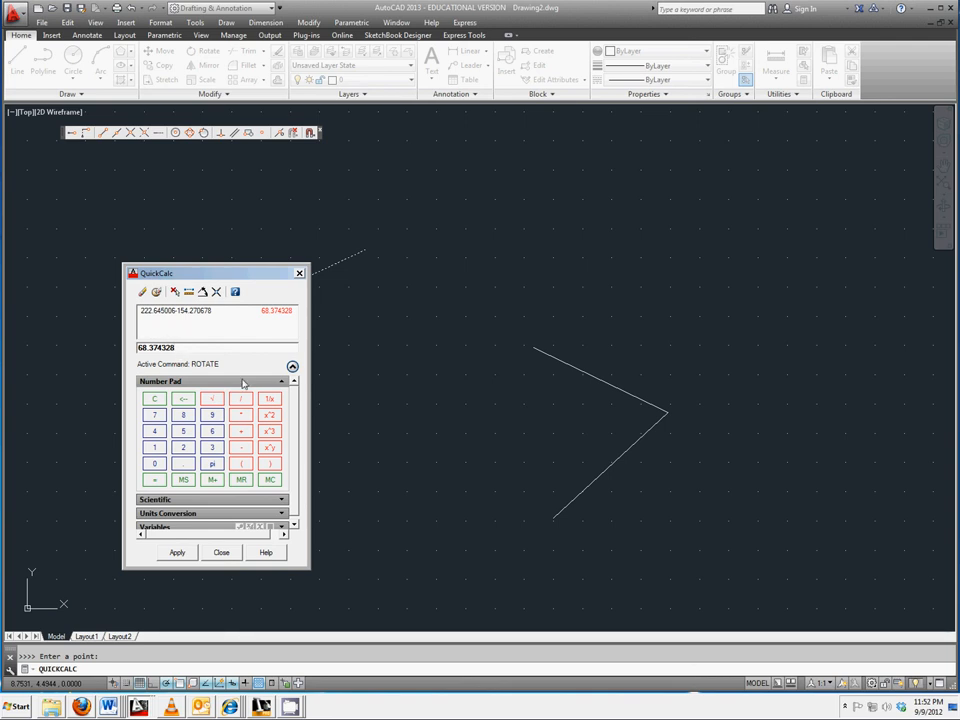
# Apply the 68.374728° result to Rotate and finish, matching the copy to the separate angle
pyautogui.click(176, 552)
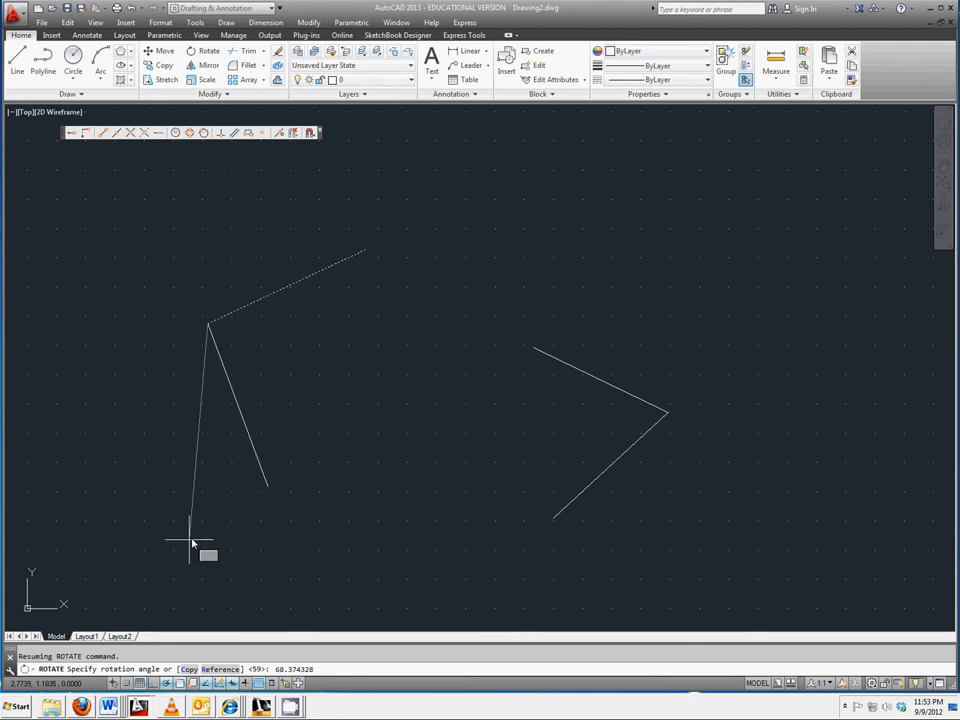
pyautogui.moveTo(324, 424)
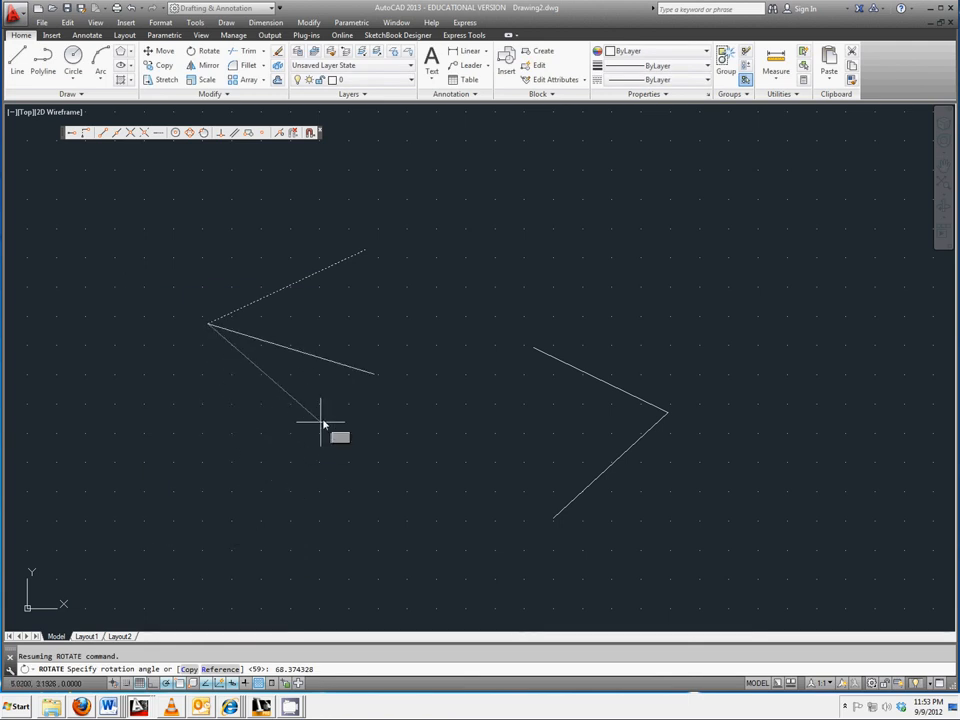
pyautogui.moveTo(356, 408)
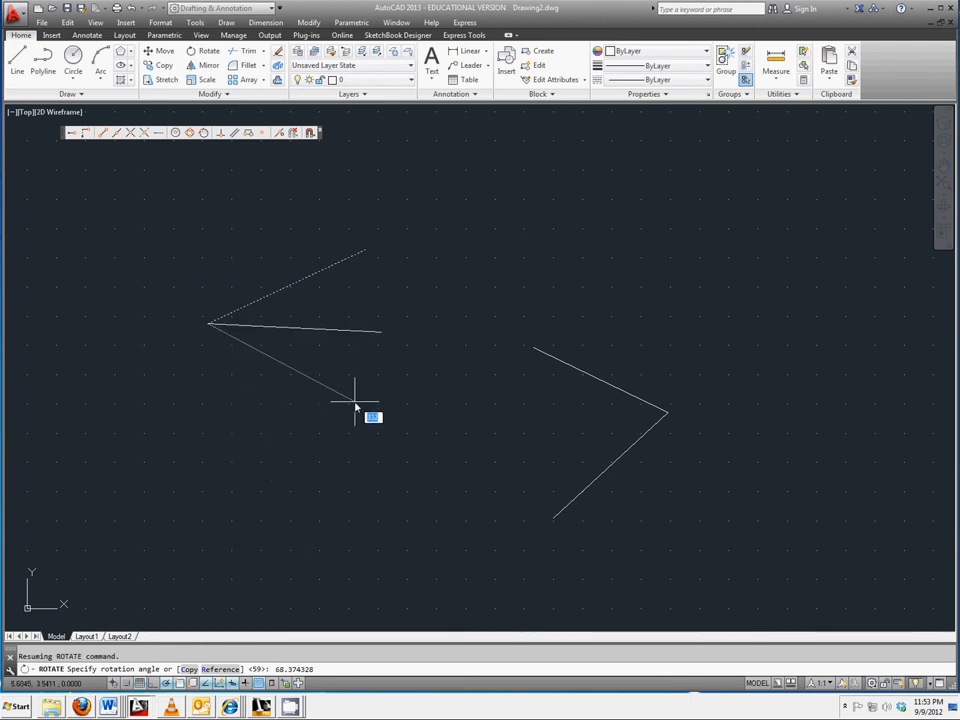
pyautogui.moveTo(338, 616)
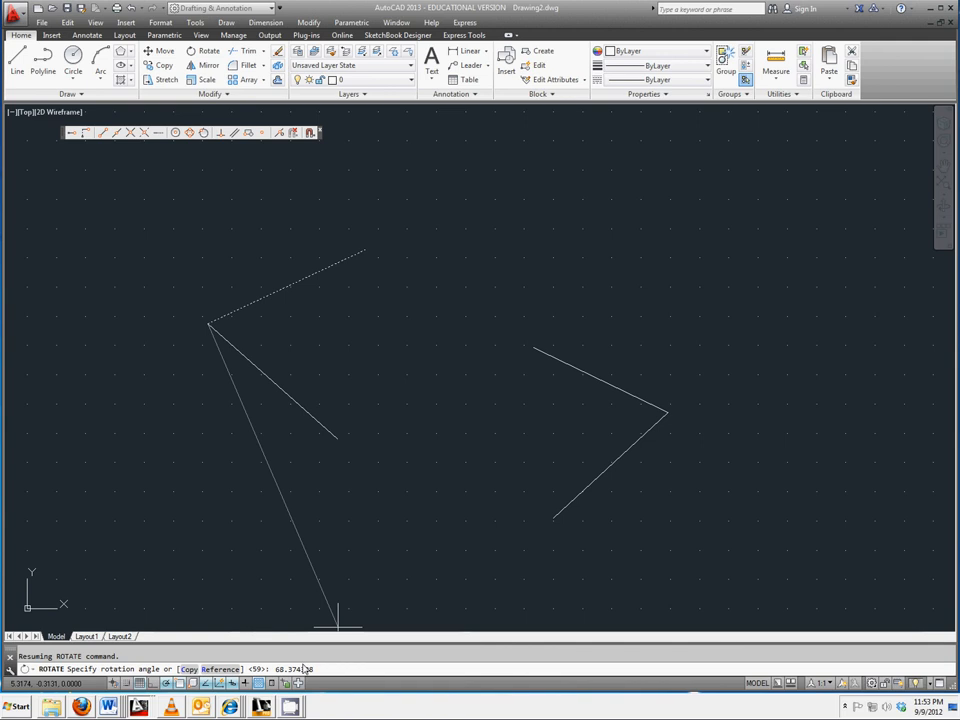
pyautogui.moveTo(376, 518)
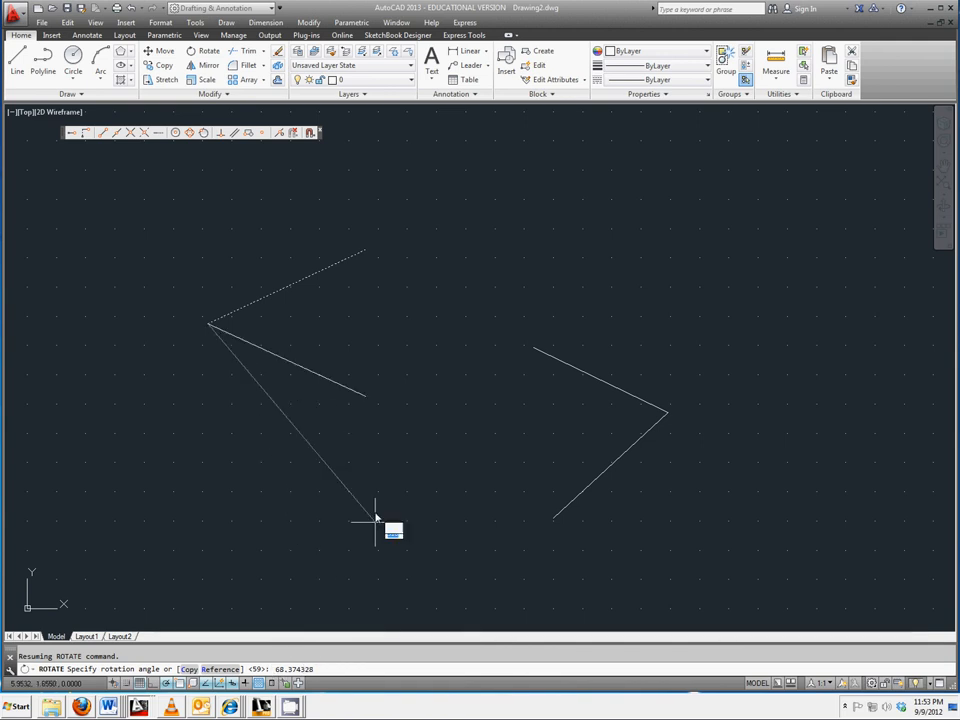
pyautogui.moveTo(390, 444)
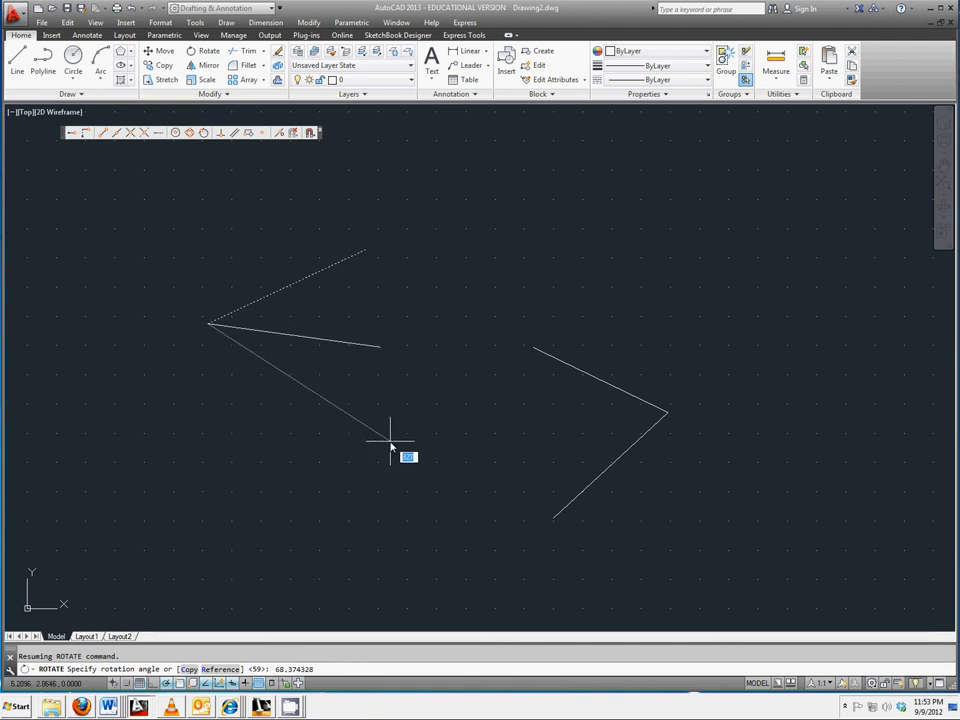
pyautogui.click(392, 444)
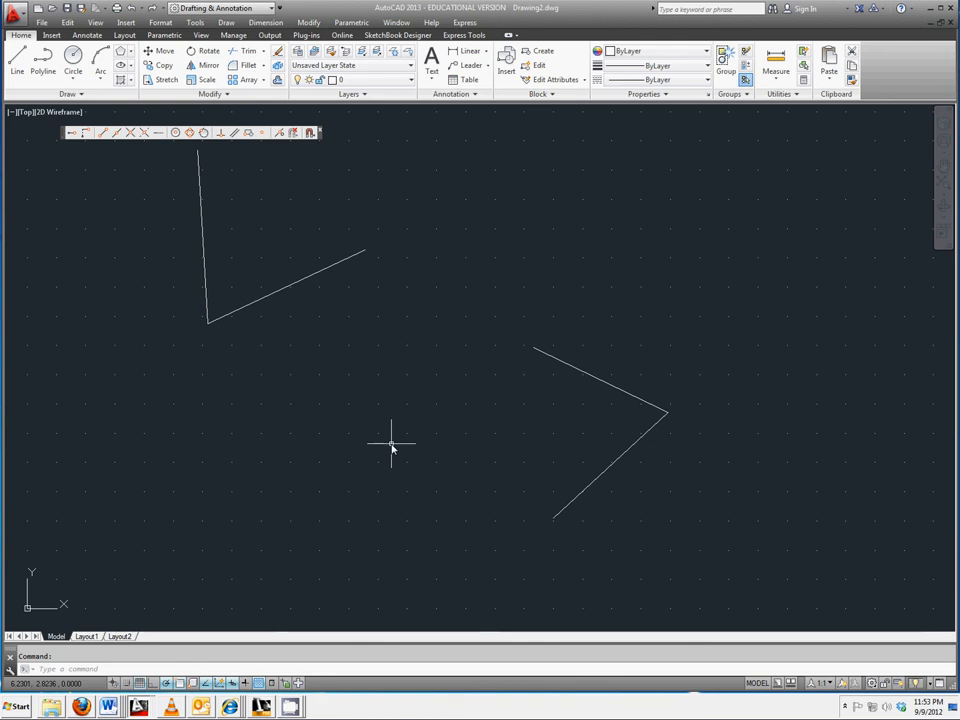
pyautogui.moveTo(576, 360)
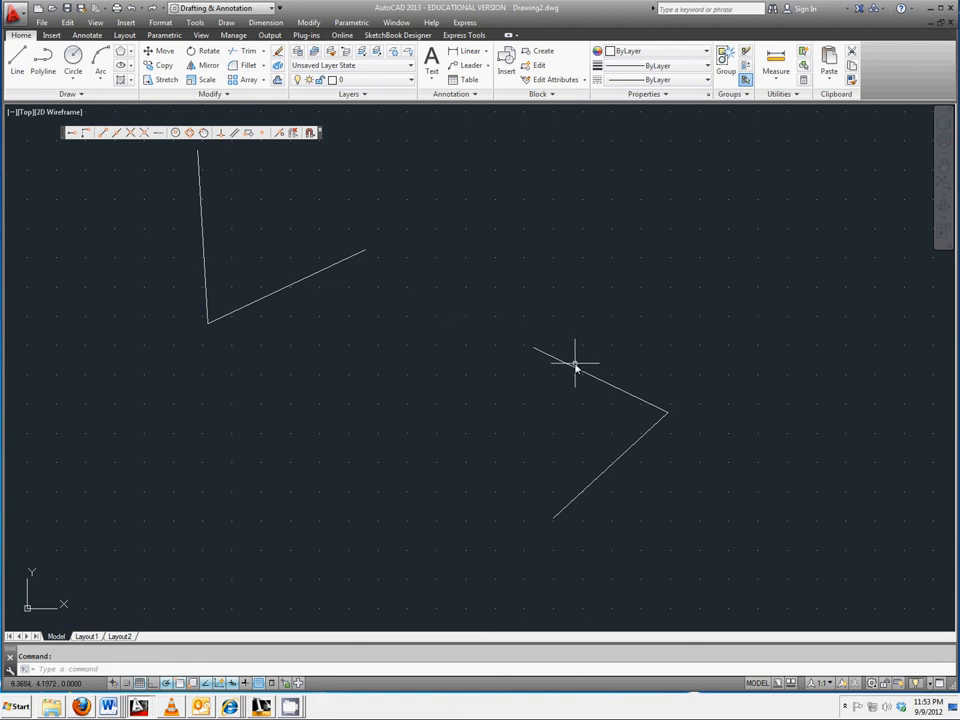